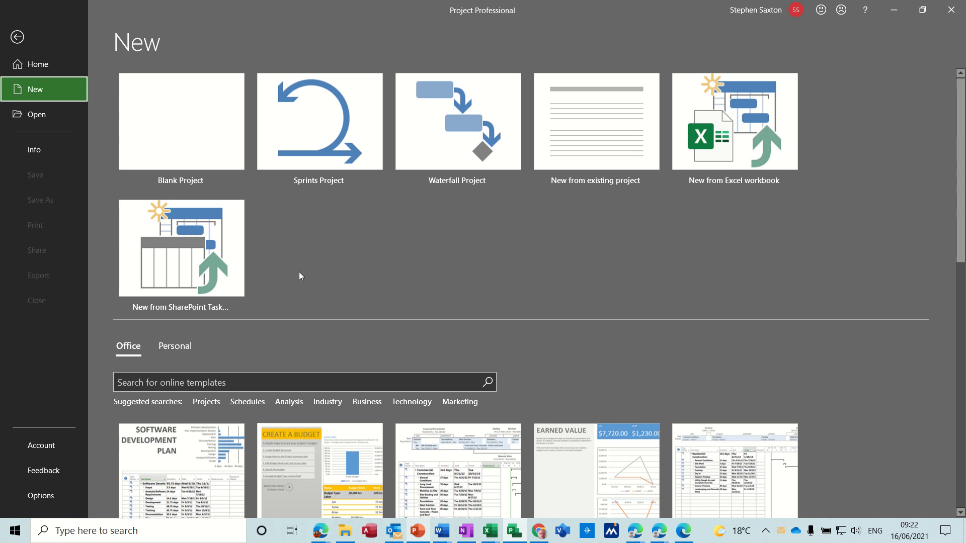
{"action": "mouse_move", "coordinate": [189, 133]}
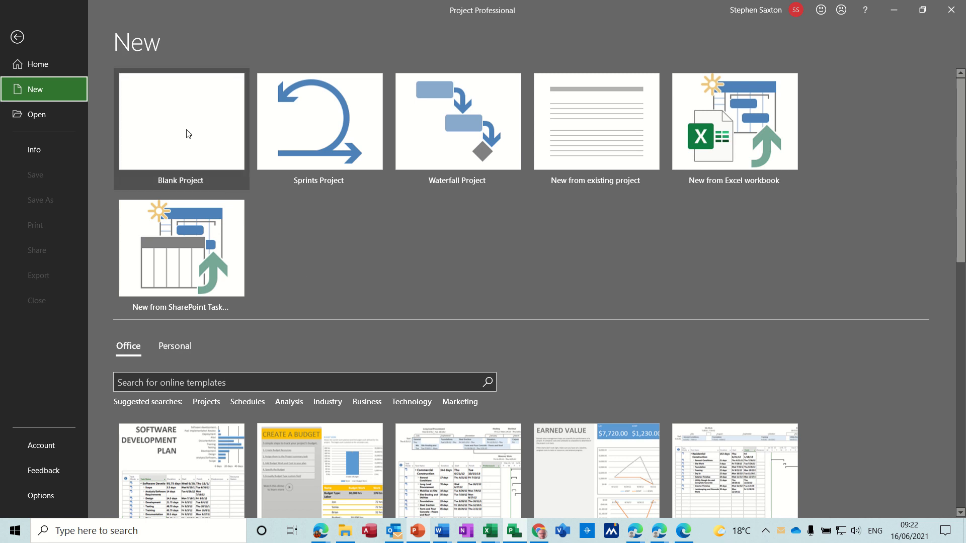
Step: Create a new blank project, Project2, and select its first Task Name cell
{"action": "left_click", "coordinate": [180, 121]}
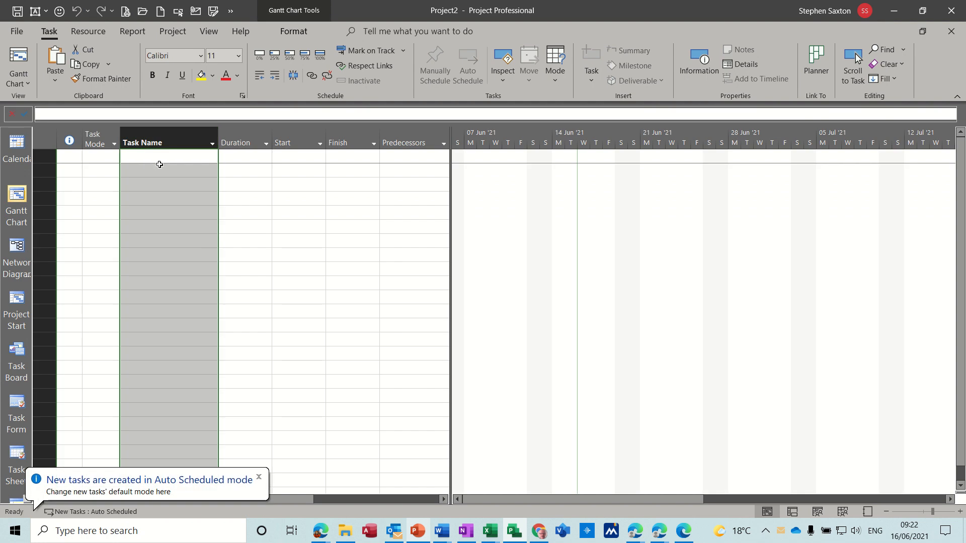
{"action": "left_click", "coordinate": [160, 157]}
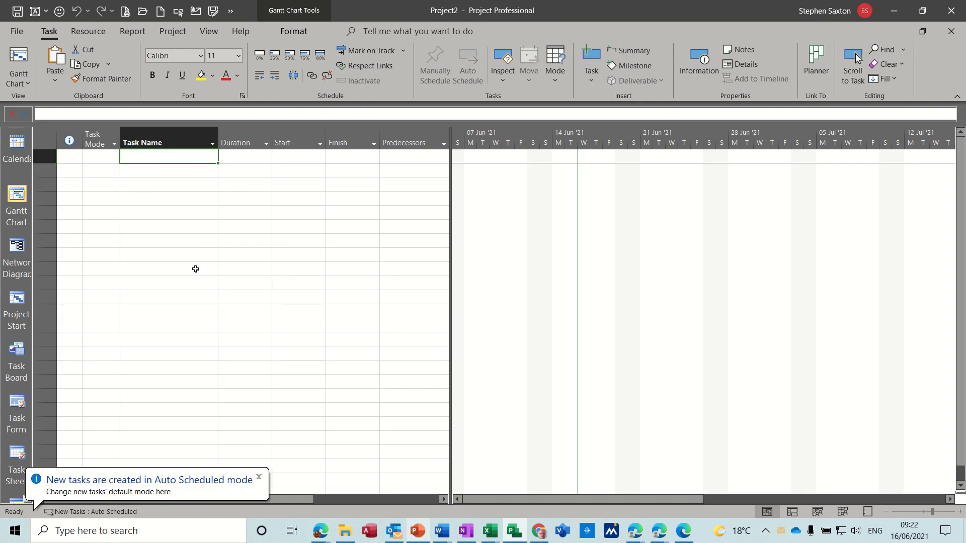
{"action": "left_click", "coordinate": [259, 477]}
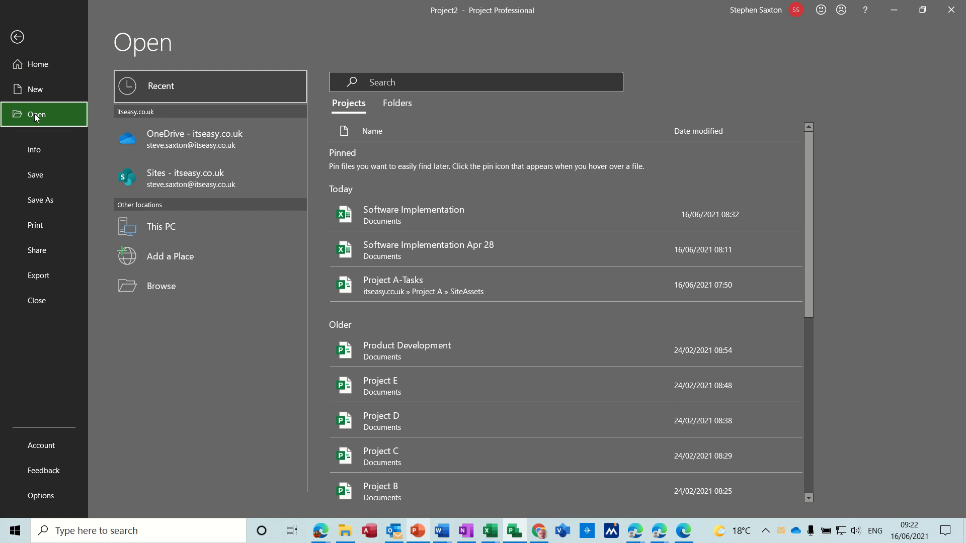
{"action": "mouse_move", "coordinate": [156, 291]}
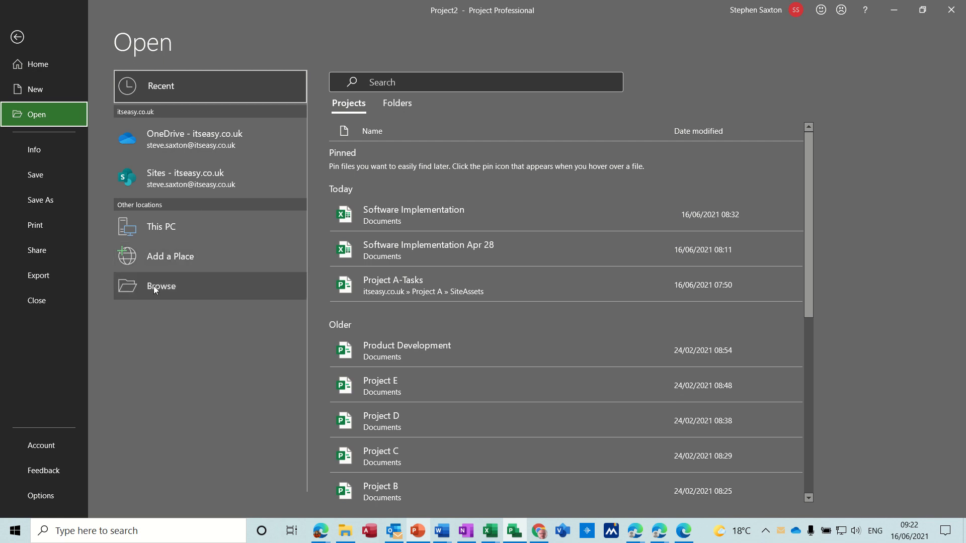
Step: Browse for a file to open, switching the file type filter from Projects to All Files
{"action": "left_click", "coordinate": [161, 287]}
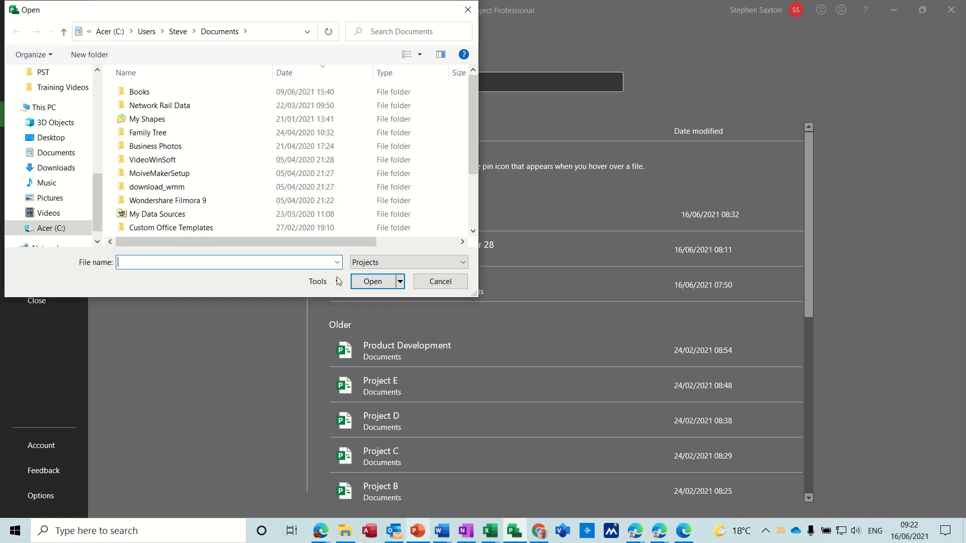
{"action": "left_click", "coordinate": [462, 262]}
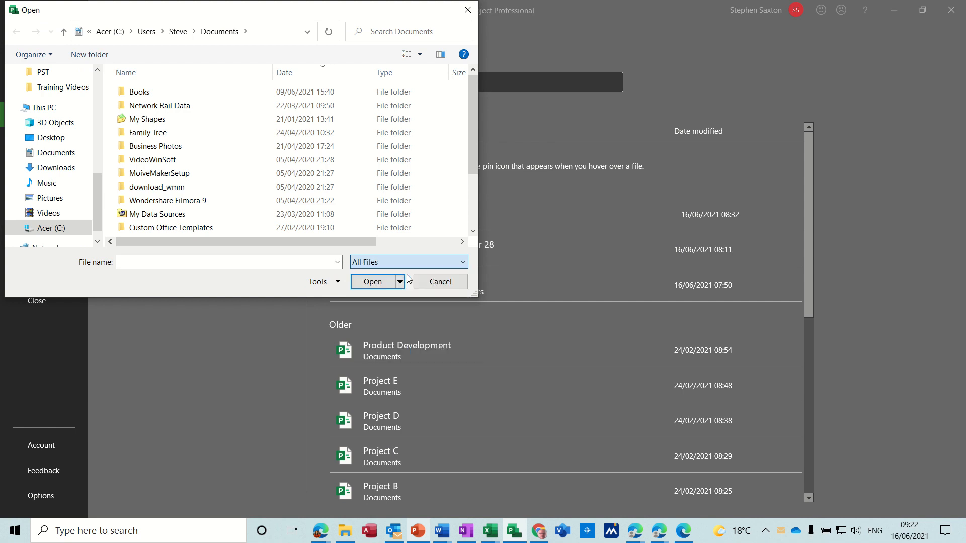
{"action": "left_click", "coordinate": [473, 231]}
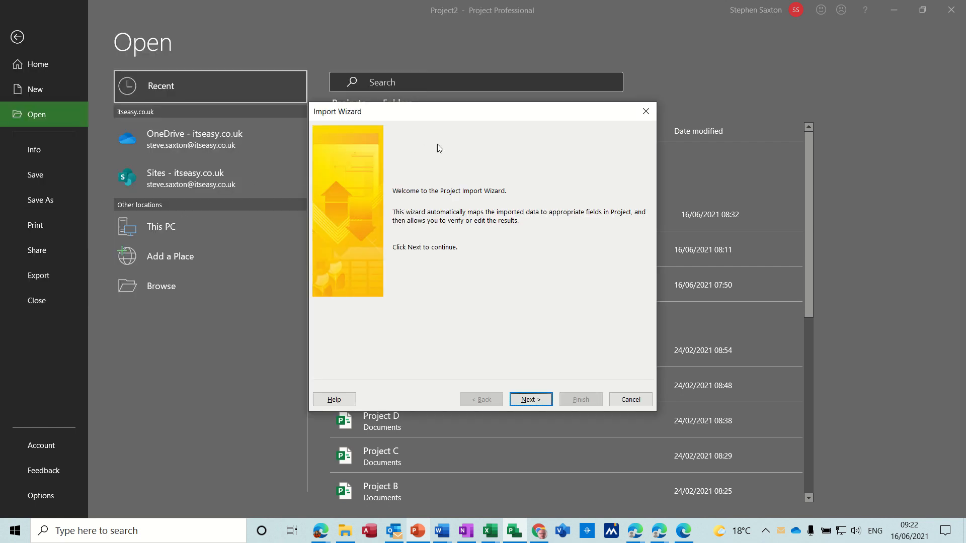
{"action": "mouse_move", "coordinate": [547, 272]}
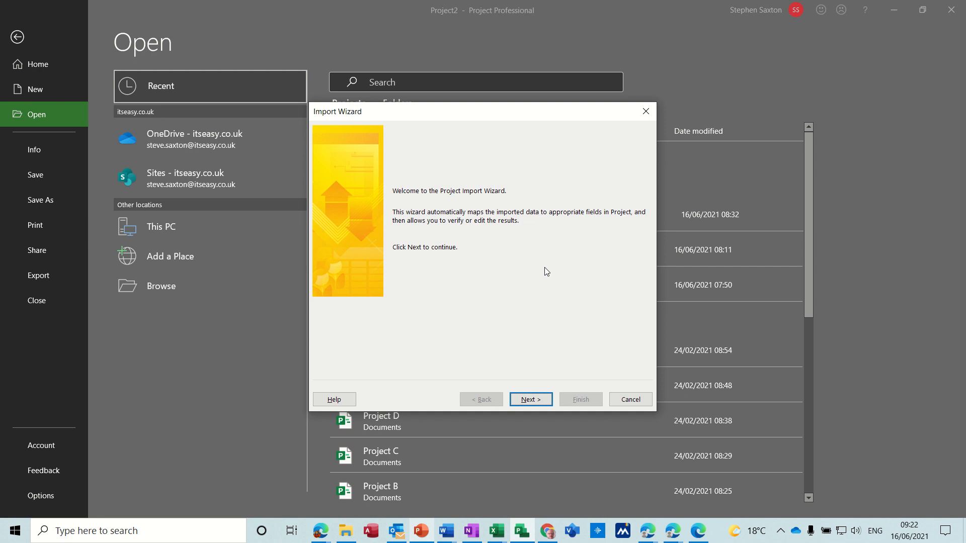
{"action": "mouse_move", "coordinate": [424, 253]}
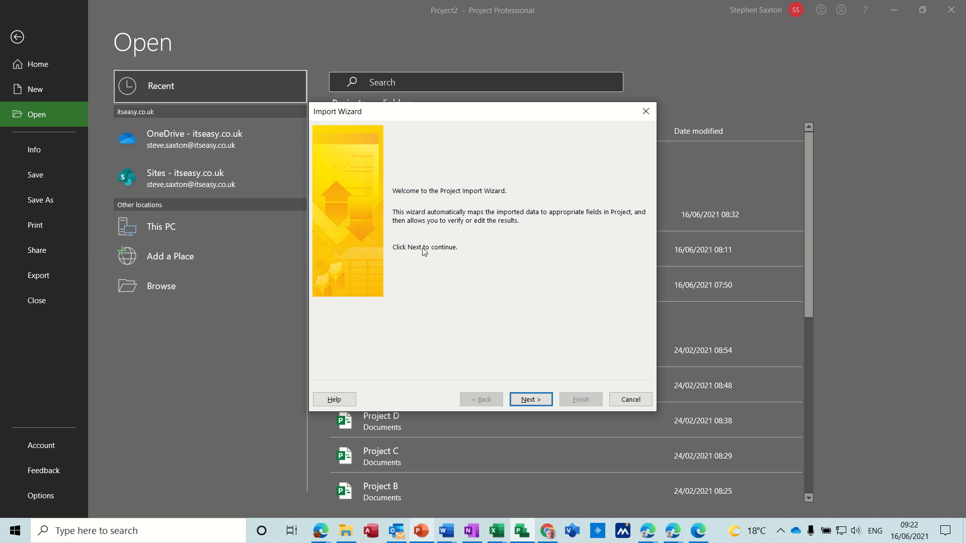
Step: Choose New map and 'As a new project' in the Import Wizard
{"action": "left_click", "coordinate": [531, 400]}
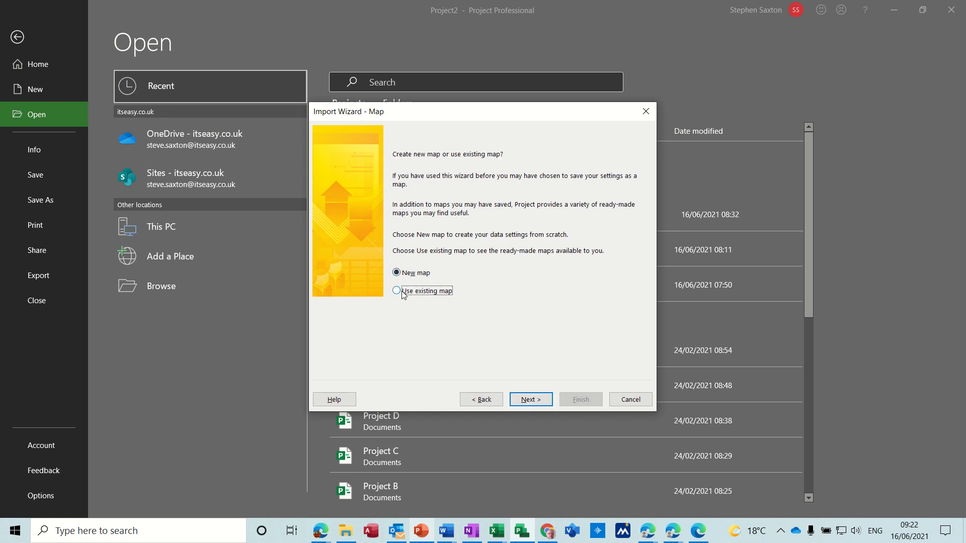
{"action": "left_click", "coordinate": [396, 291]}
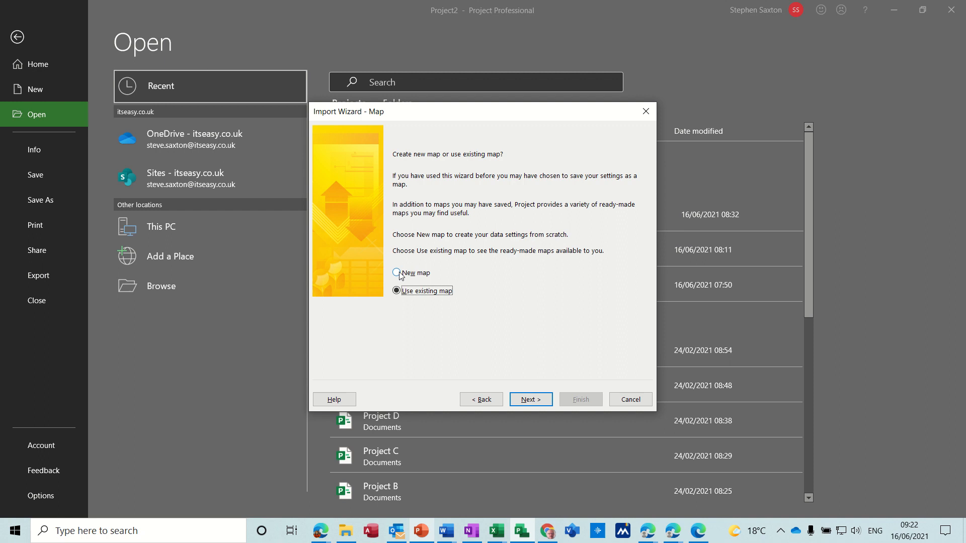
{"action": "left_click", "coordinate": [396, 273]}
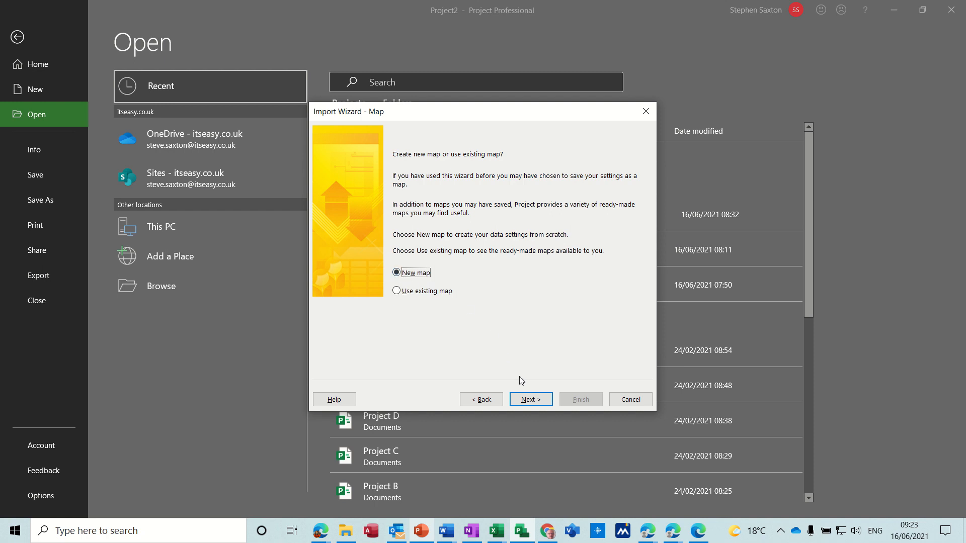
{"action": "left_click", "coordinate": [531, 400]}
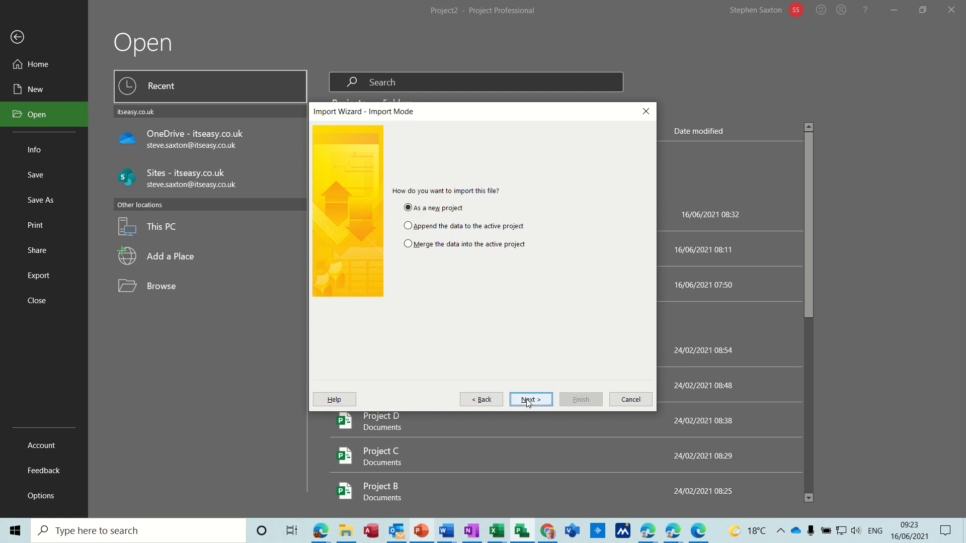
{"action": "mouse_move", "coordinate": [500, 363]}
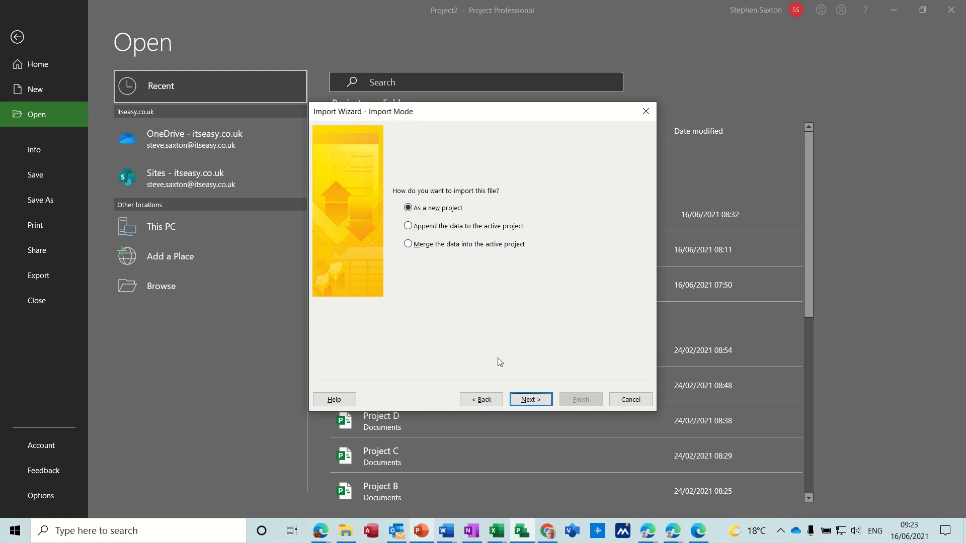
{"action": "mouse_move", "coordinate": [493, 335]}
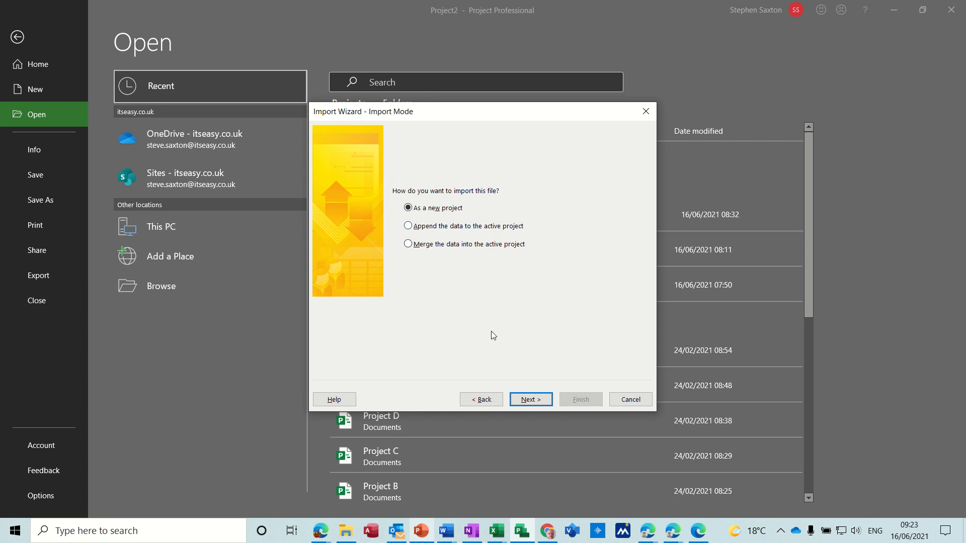
{"action": "left_click", "coordinate": [531, 399]}
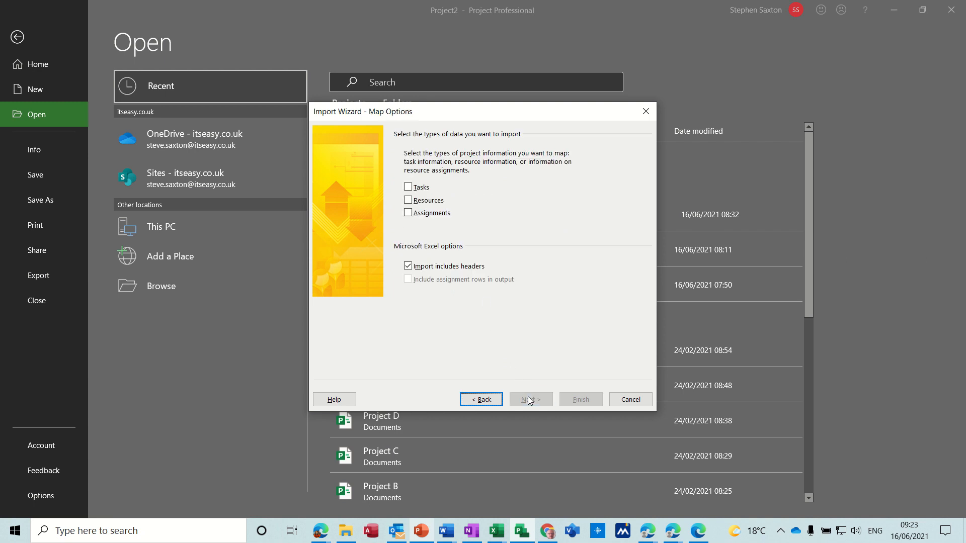
Step: Tick Tasks as the data type and continue to Task Mapping
{"action": "left_click", "coordinate": [408, 186]}
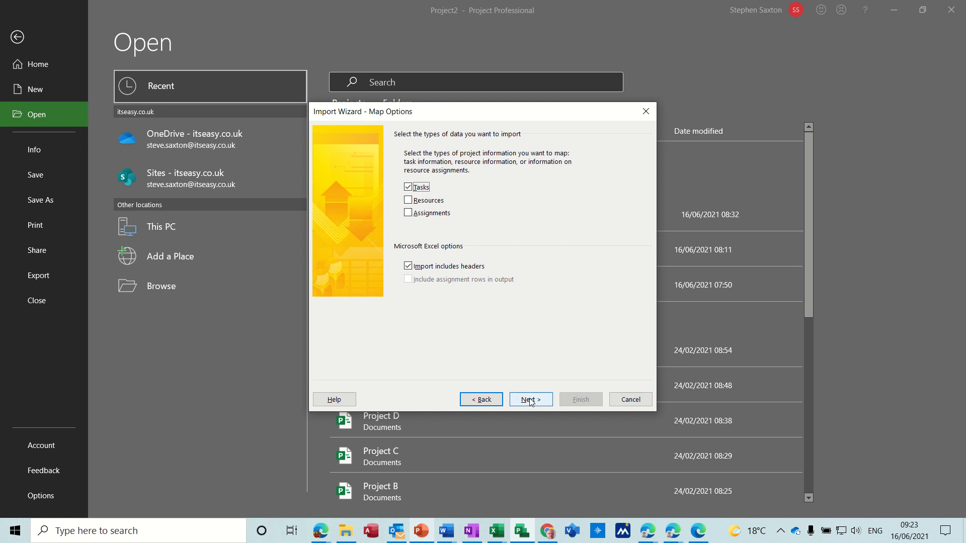
{"action": "left_click", "coordinate": [531, 400]}
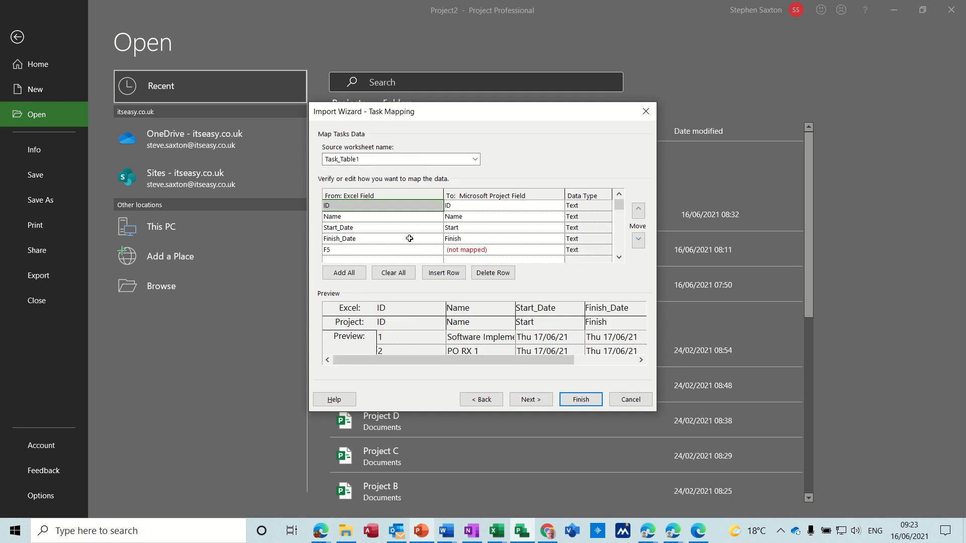
{"action": "mouse_move", "coordinate": [372, 224]}
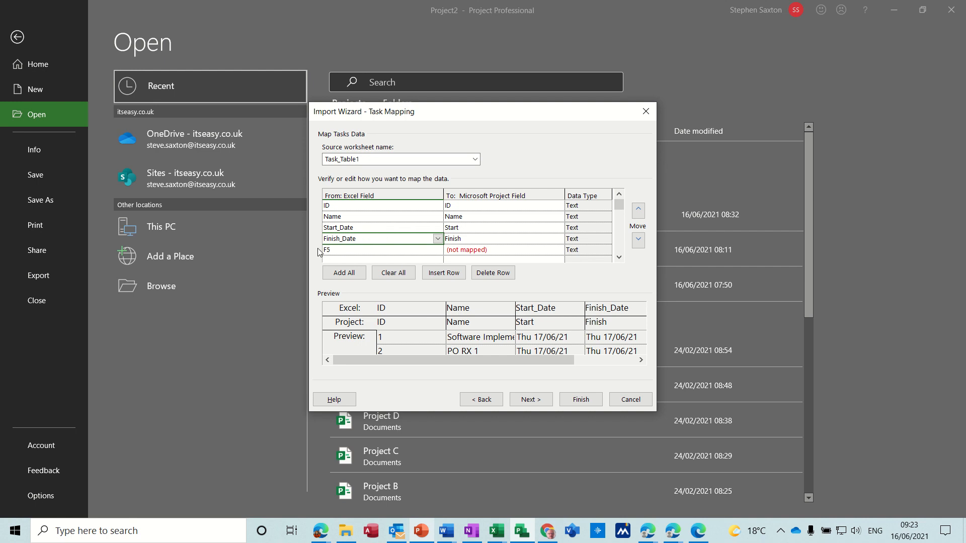
Step: Delete the unmapped F5 row, check the preview, and finish the map definition
{"action": "left_click", "coordinate": [380, 250]}
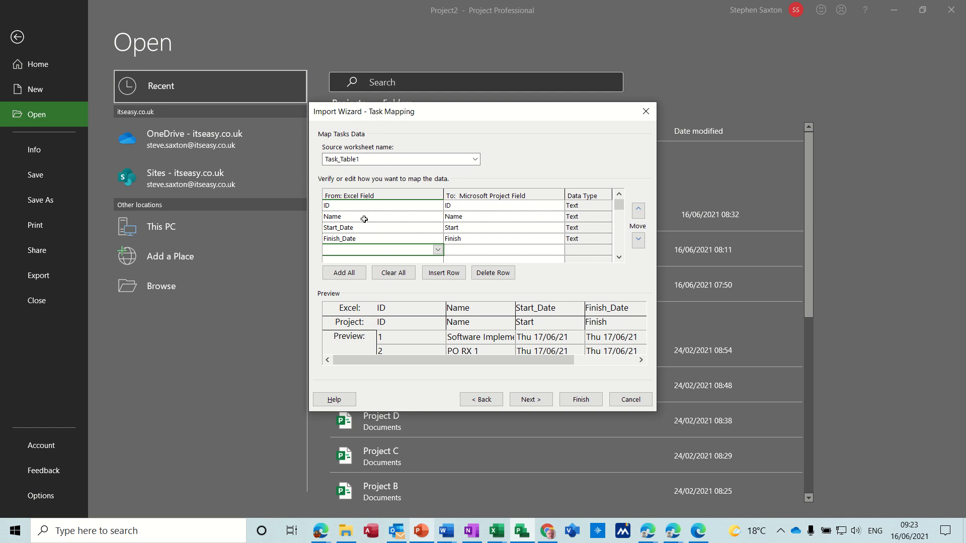
{"action": "mouse_move", "coordinate": [394, 239]}
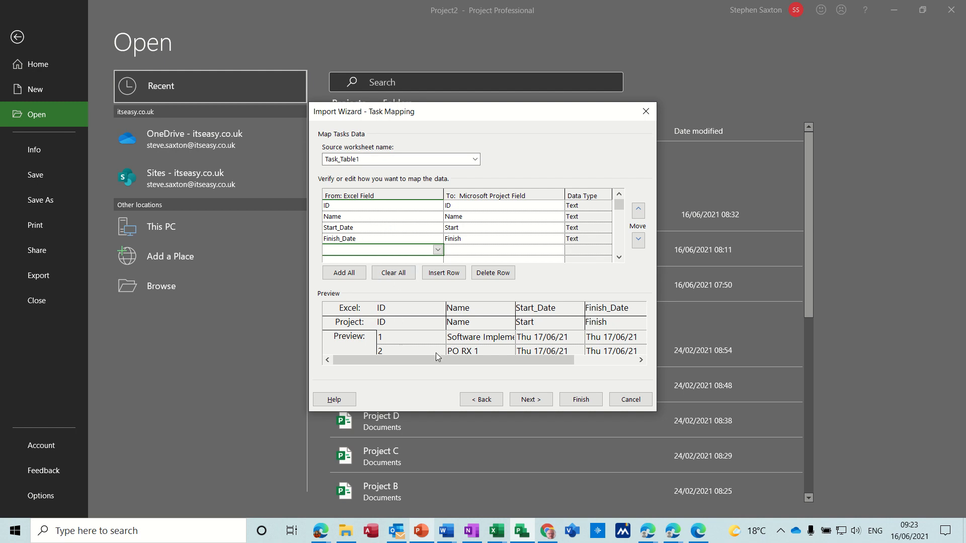
{"action": "left_click_drag", "start_coordinate": [425, 360], "coordinate": [511, 360]}
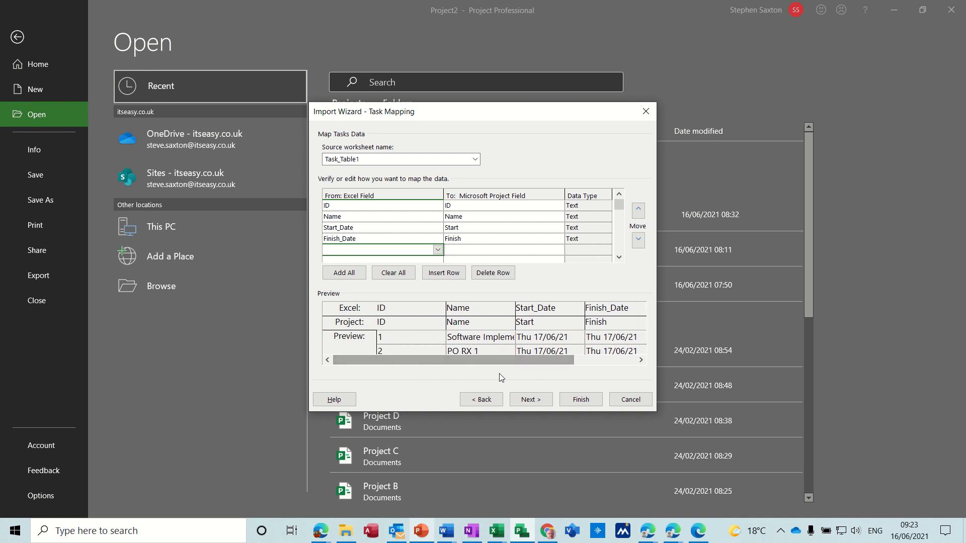
{"action": "left_click", "coordinate": [531, 399]}
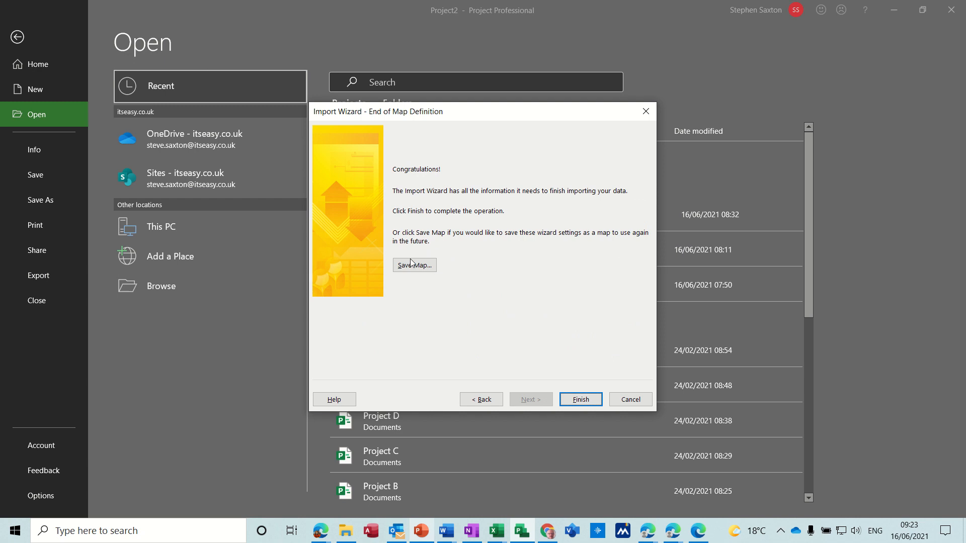
Step: Save the import map over the existing 'sax' map and finish importing Software Implementation
{"action": "left_click", "coordinate": [414, 266]}
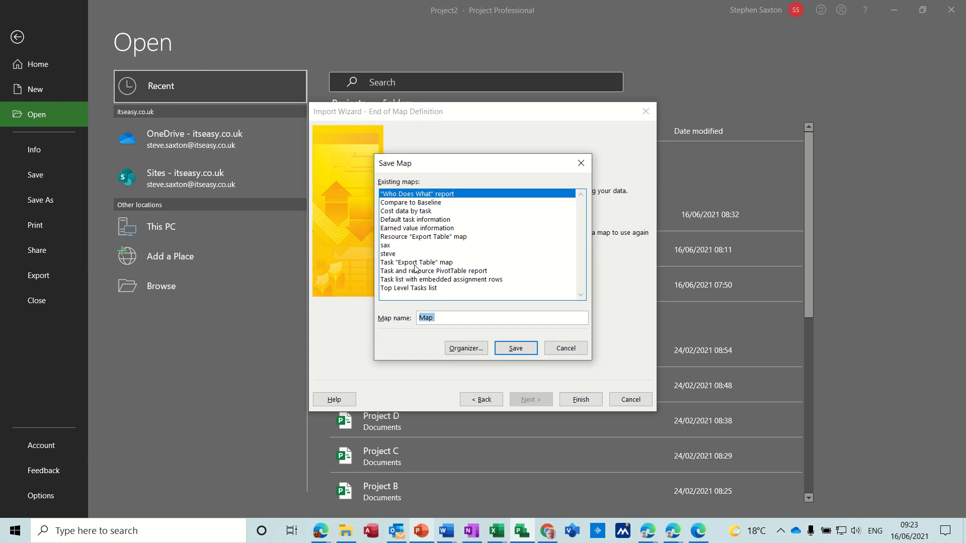
{"action": "left_click", "coordinate": [385, 246]}
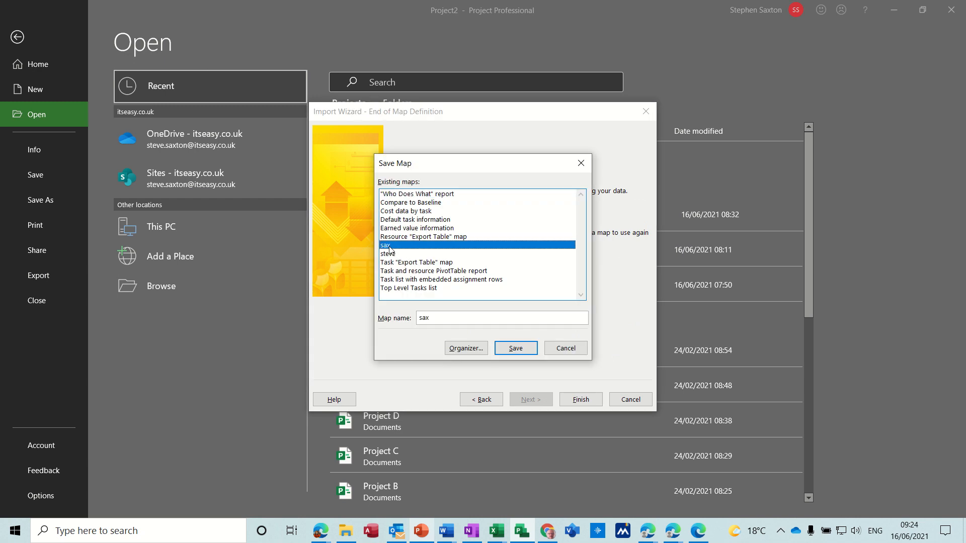
{"action": "left_click", "coordinate": [516, 348]}
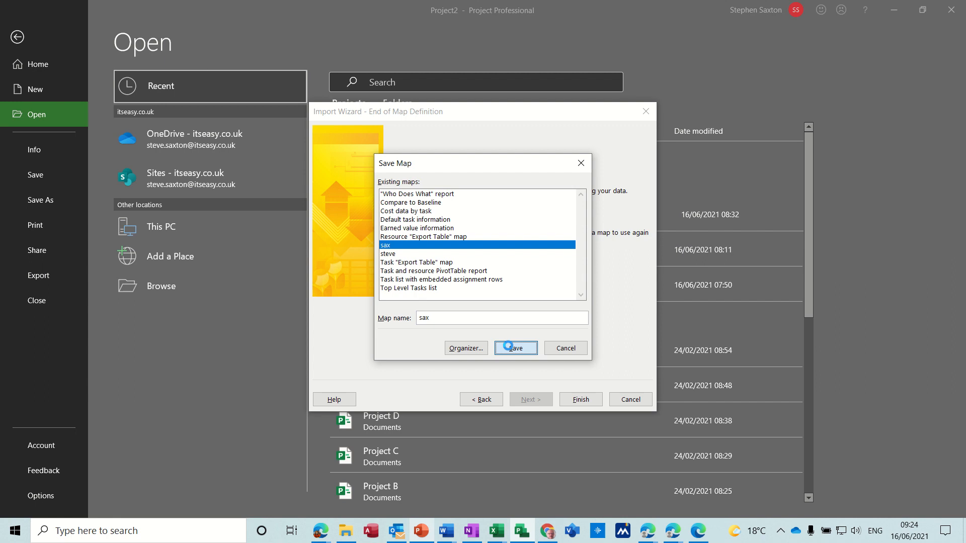
{"action": "left_click", "coordinate": [516, 348]}
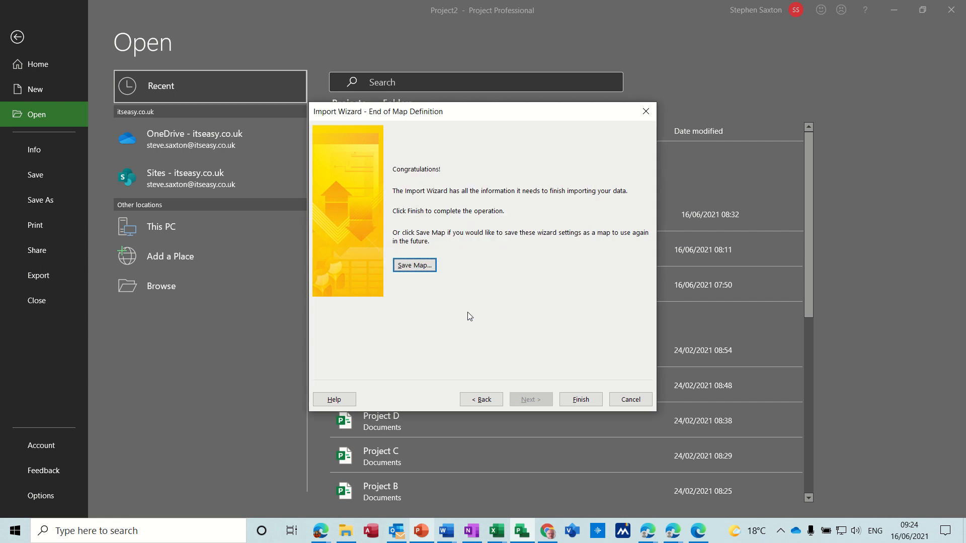
{"action": "mouse_move", "coordinate": [415, 303]}
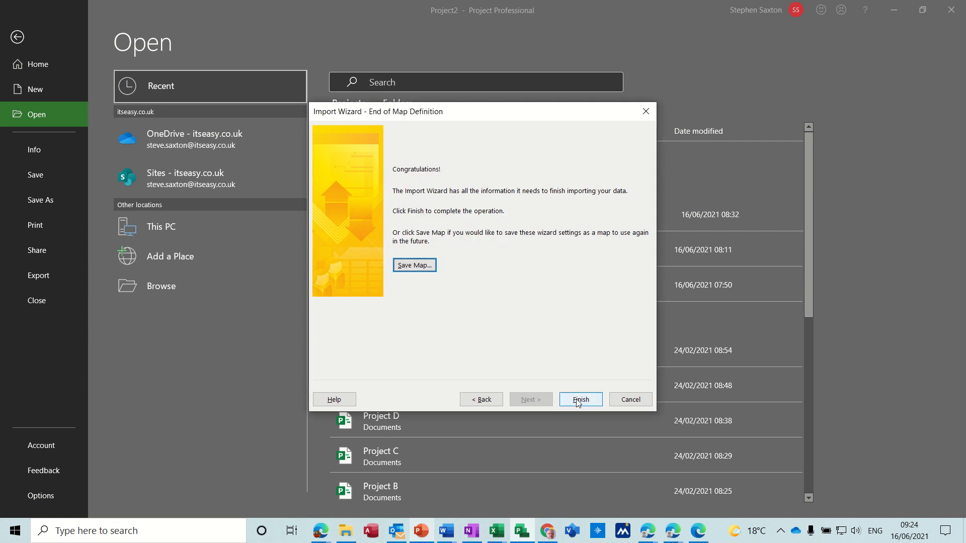
{"action": "left_click", "coordinate": [581, 400]}
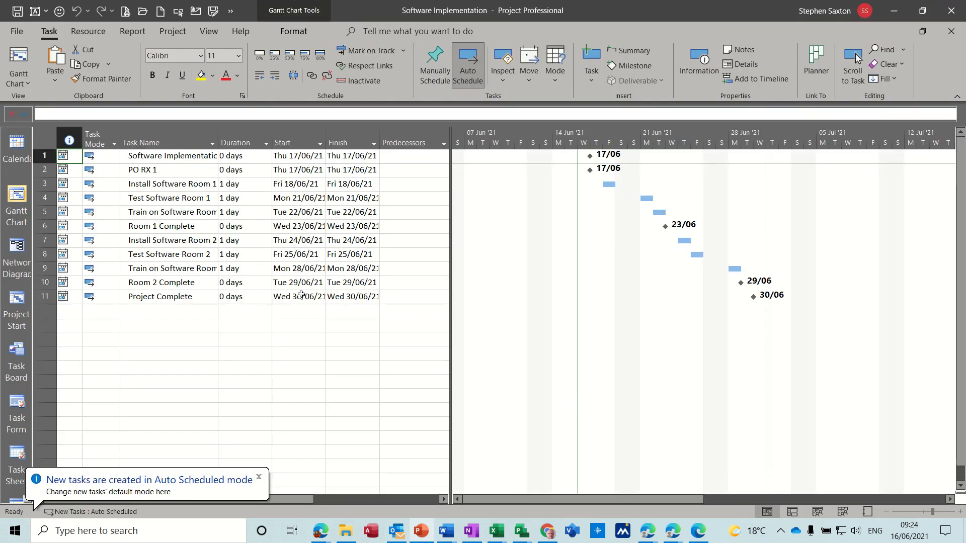
{"action": "mouse_move", "coordinate": [206, 263]}
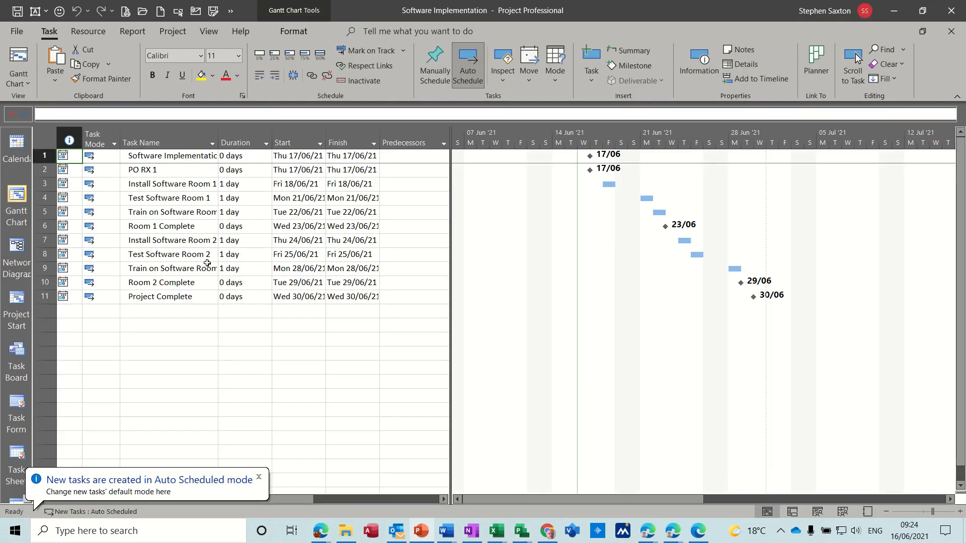
Step: Close the 'New tasks are created in Auto Scheduled mode' notice
{"action": "left_click", "coordinate": [258, 477]}
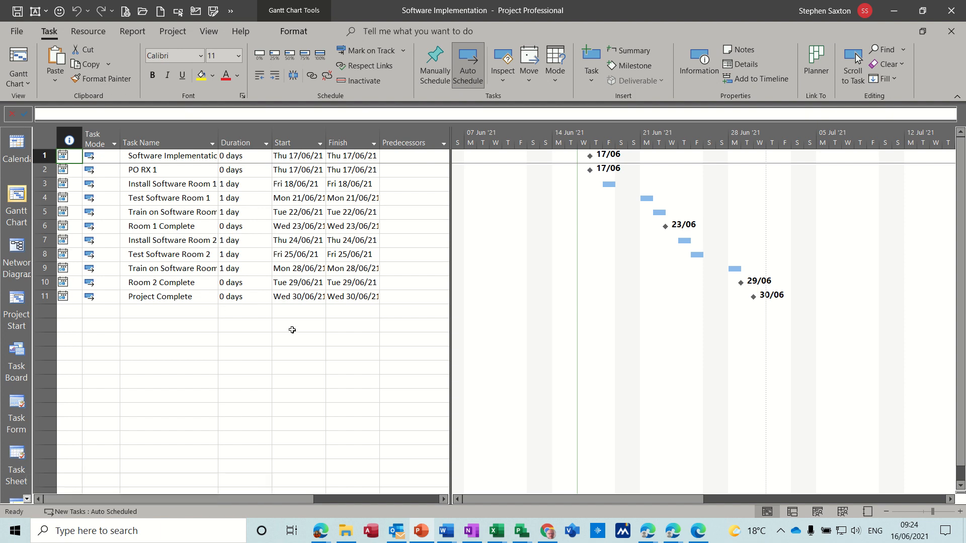
{"action": "mouse_move", "coordinate": [834, 504]}
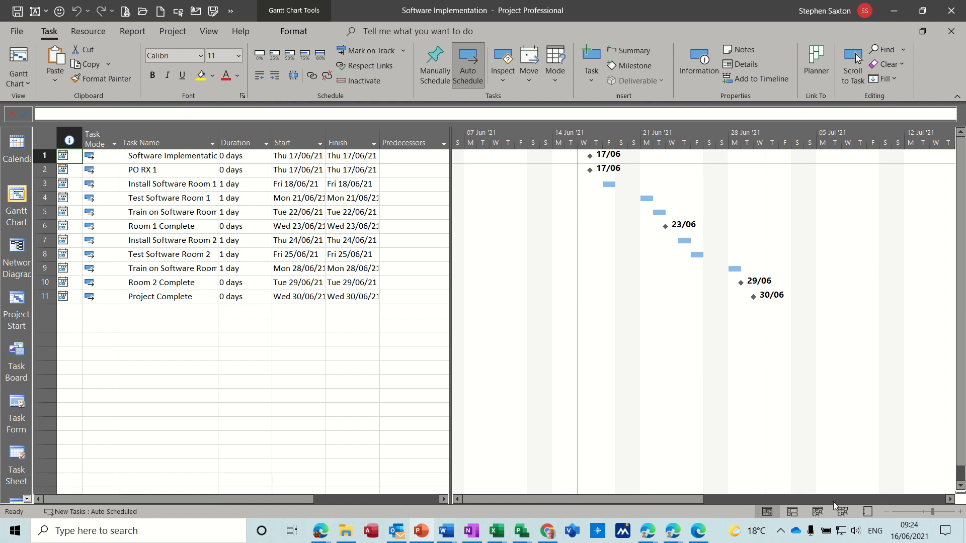
Step: Select all 11 task names via the Task Name column header
{"action": "left_click", "coordinate": [856, 531]}
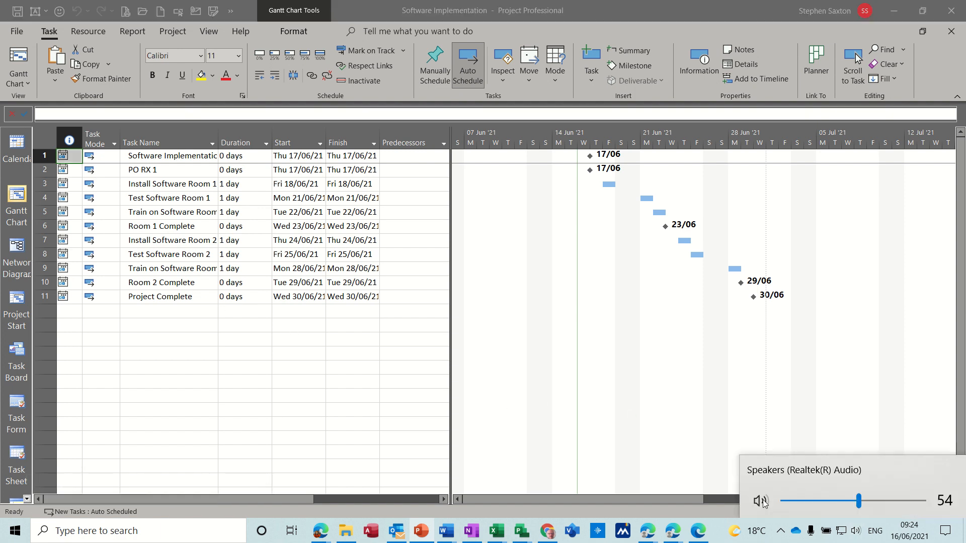
{"action": "left_click", "coordinate": [760, 501]}
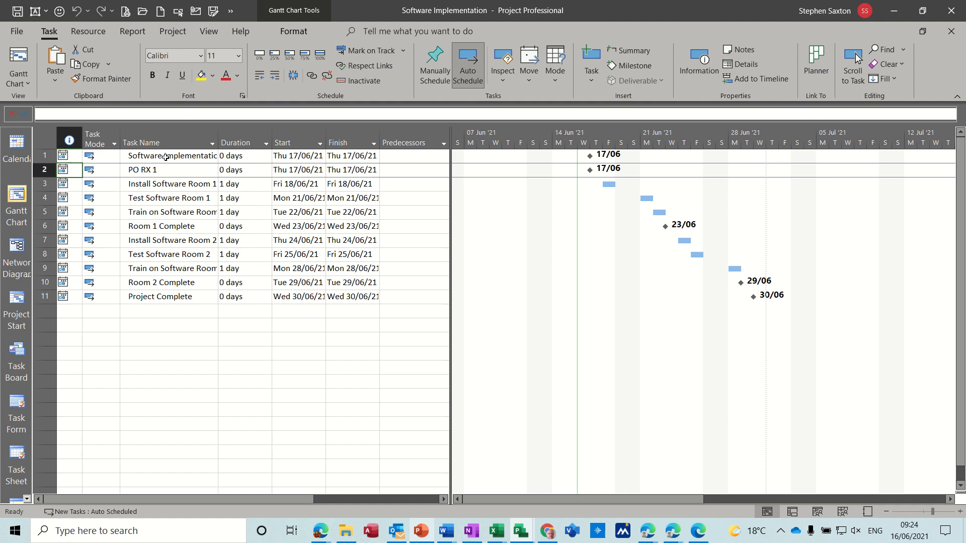
{"action": "left_click", "coordinate": [141, 142]}
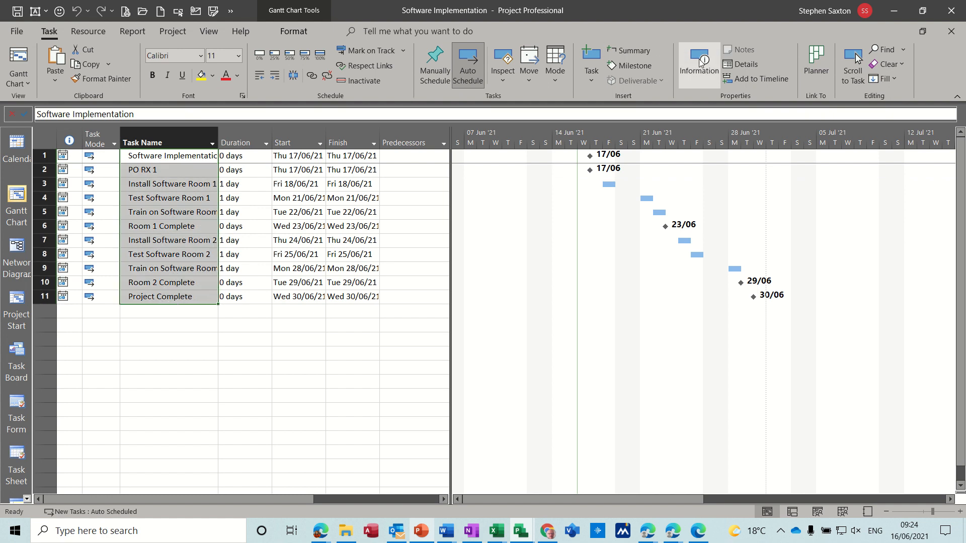
Step: Set the selected tasks' constraint type to As Soon As Possible in Task Information
{"action": "left_click", "coordinate": [698, 59]}
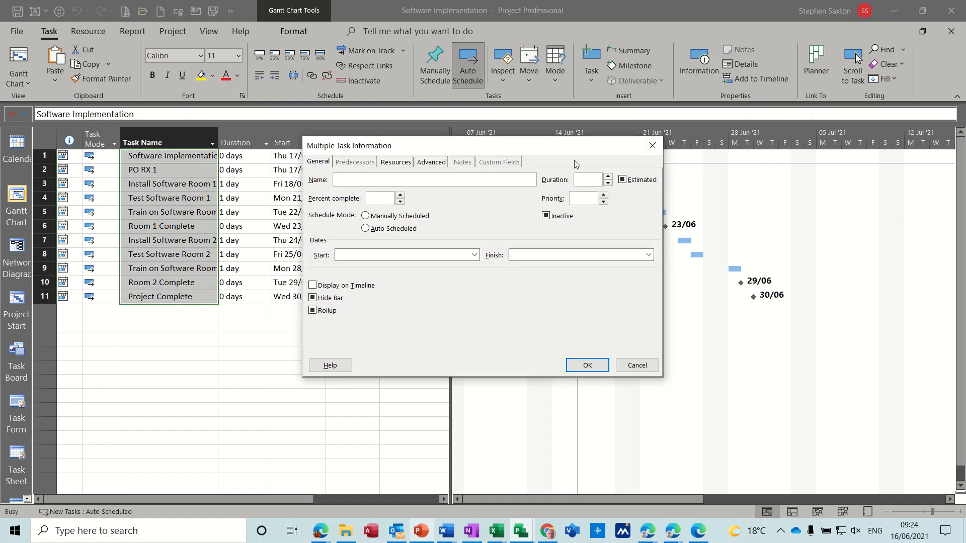
{"action": "left_click", "coordinate": [431, 162]}
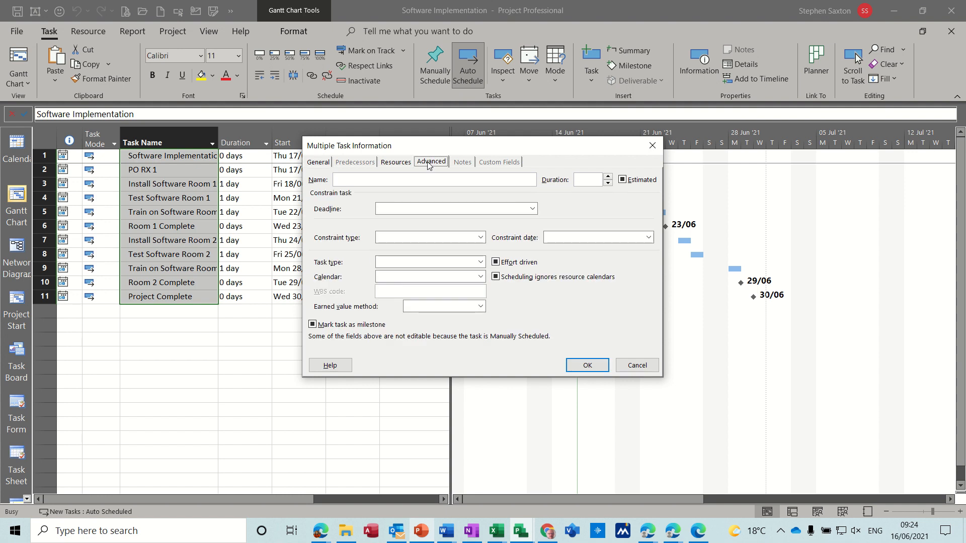
{"action": "left_click", "coordinate": [480, 238]}
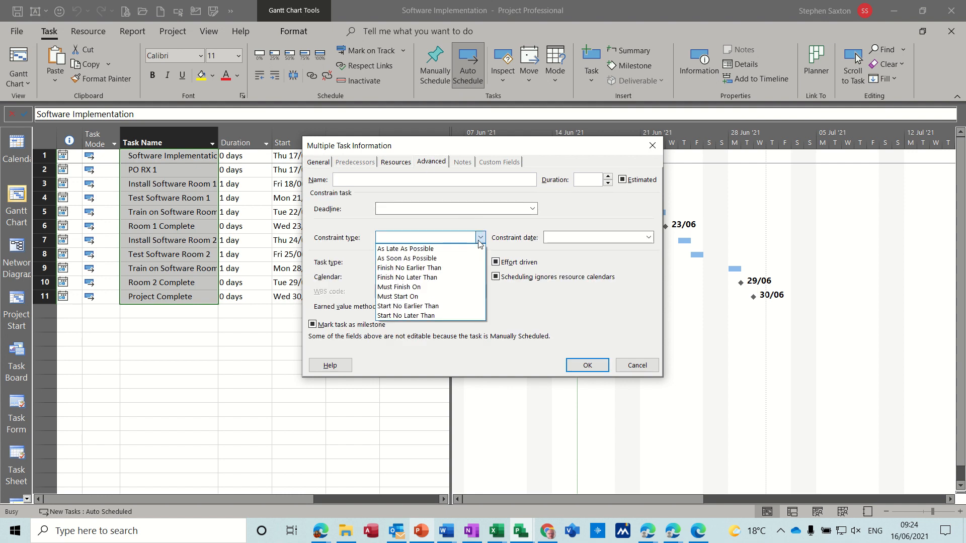
{"action": "left_click", "coordinate": [407, 258]}
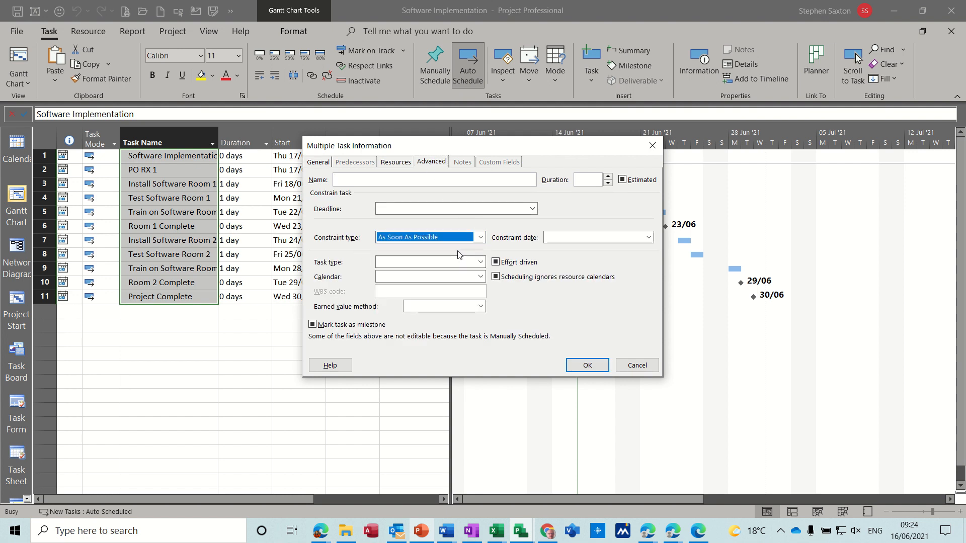
{"action": "left_click", "coordinate": [587, 366]}
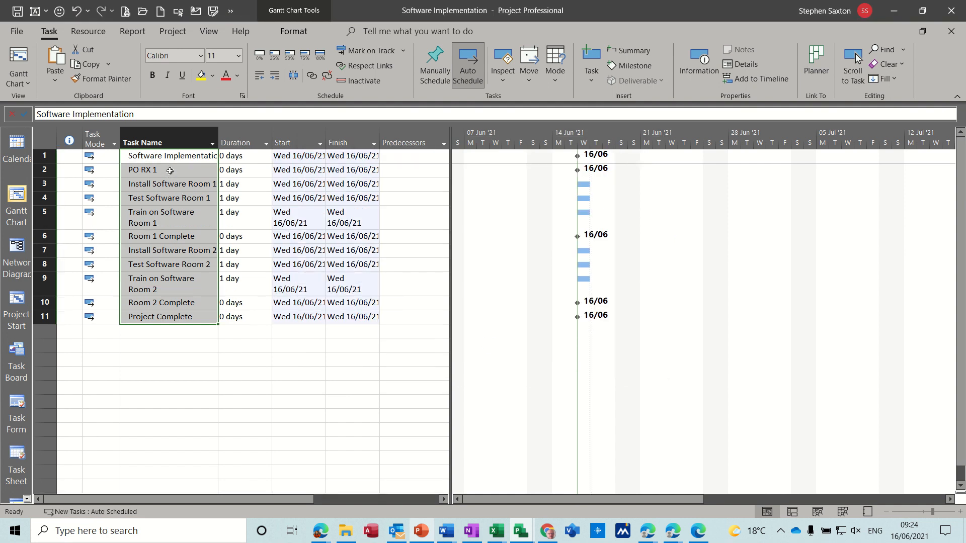
Step: Indent tasks 2–11 under Software Implementation, then select a Predecessors cell
{"action": "left_click", "coordinate": [142, 169]}
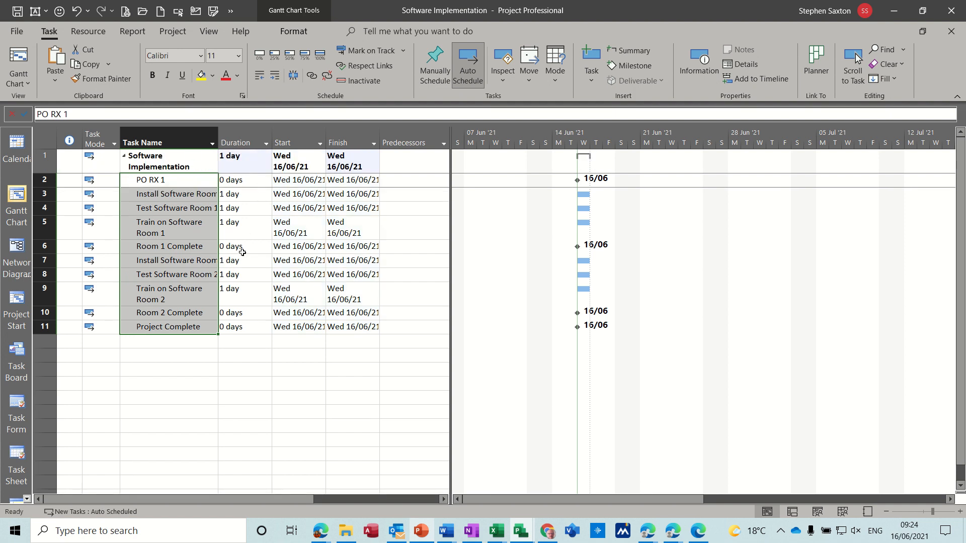
{"action": "mouse_move", "coordinate": [246, 244]}
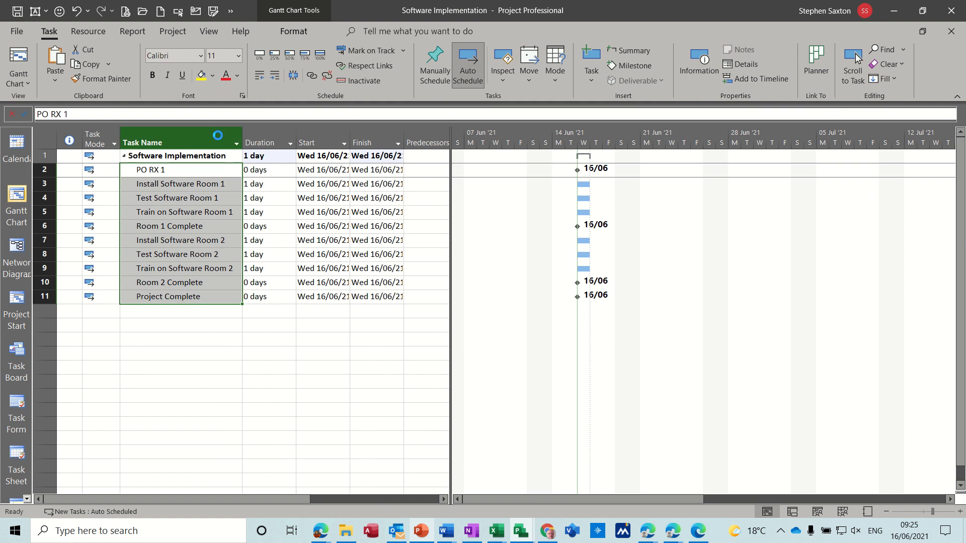
{"action": "left_click", "coordinate": [179, 211]}
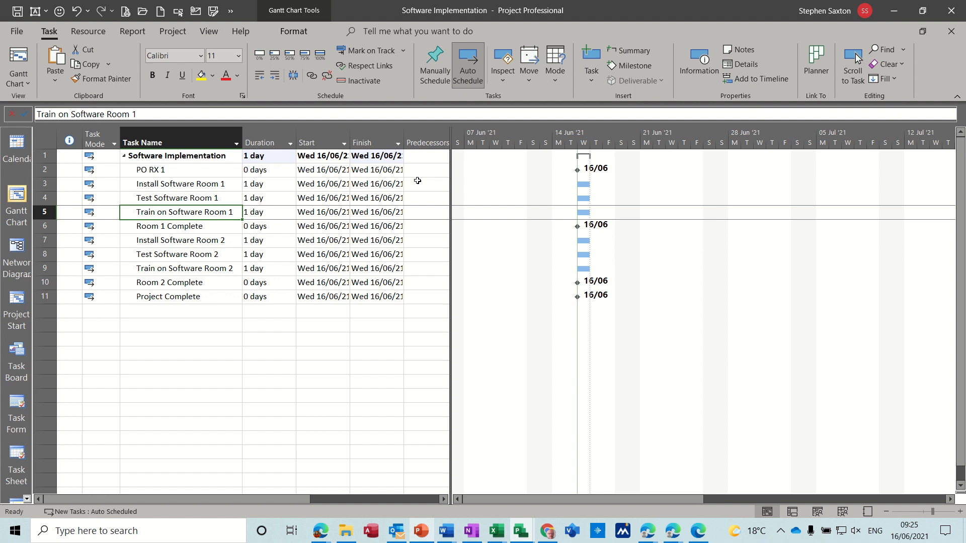
{"action": "left_click", "coordinate": [426, 184]}
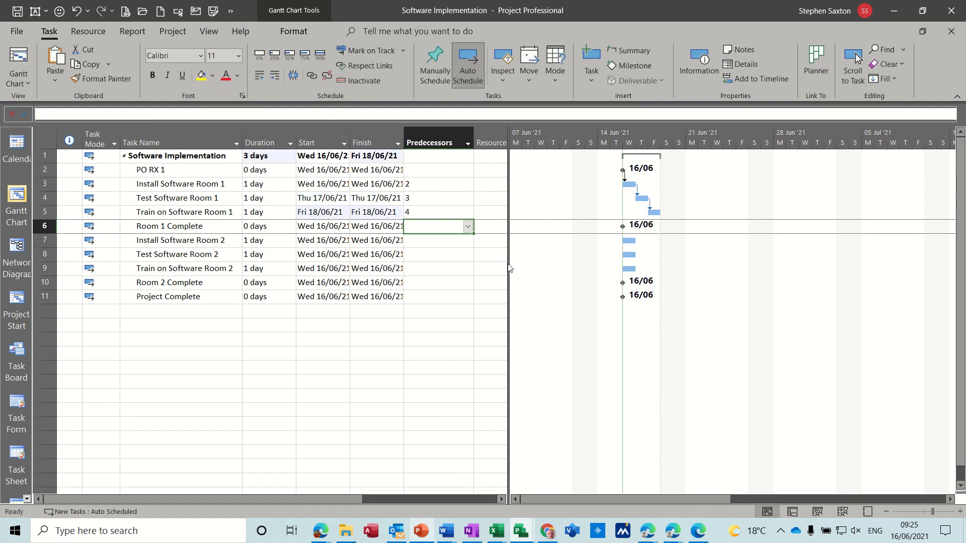
Step: Enter predecessors 2SS, 7, 9 and 6,9 so Project Complete finishes 18/06/21
{"action": "type", "text": "2SS"}
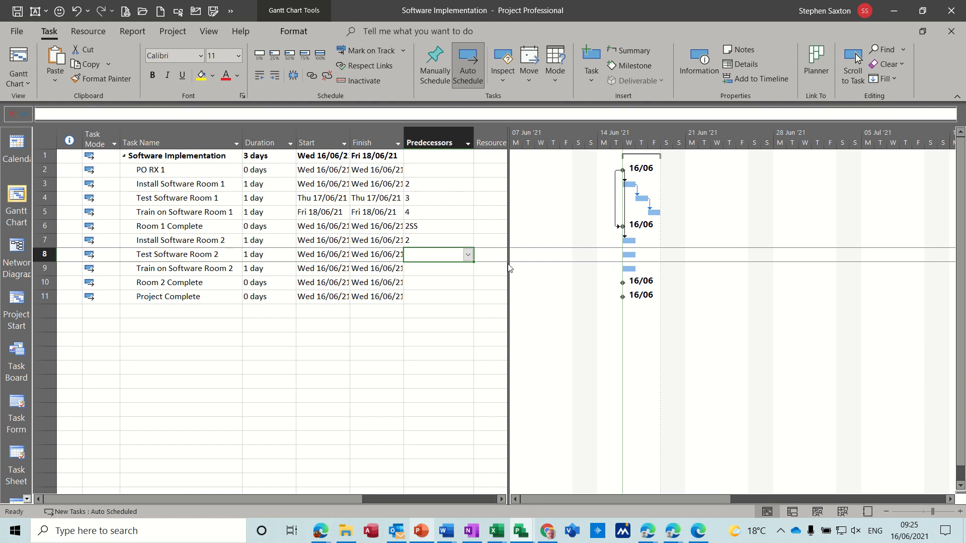
{"action": "type", "text": "7"}
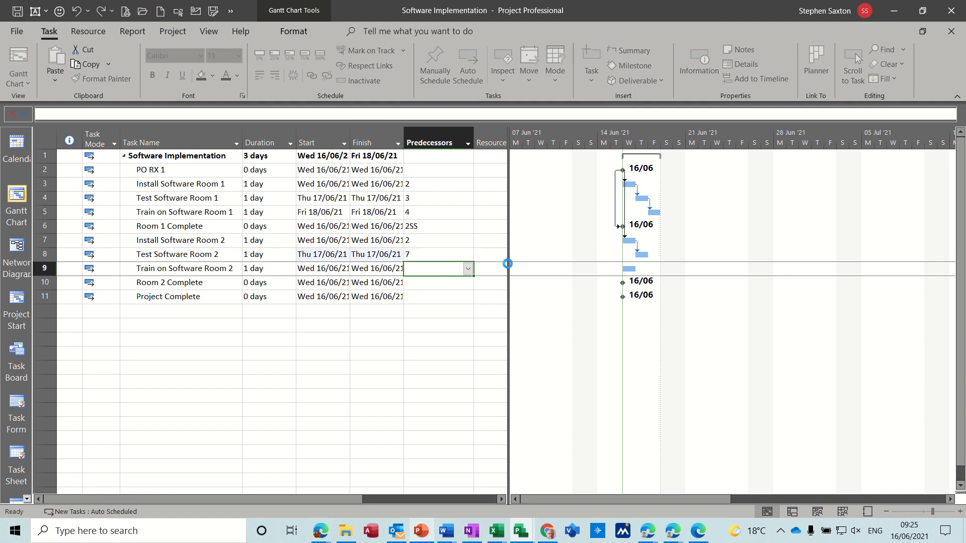
{"action": "type", "text": "9"}
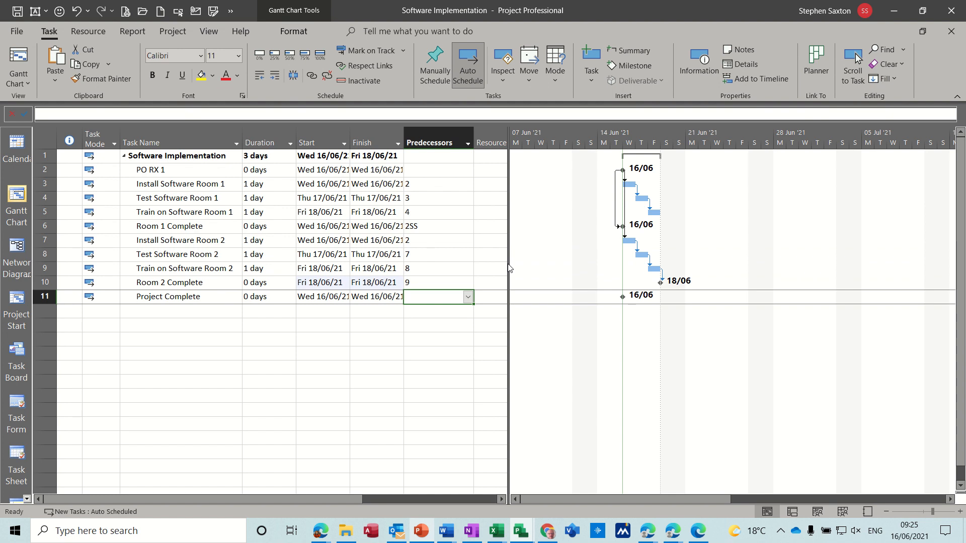
{"action": "type", "text": "6,9"}
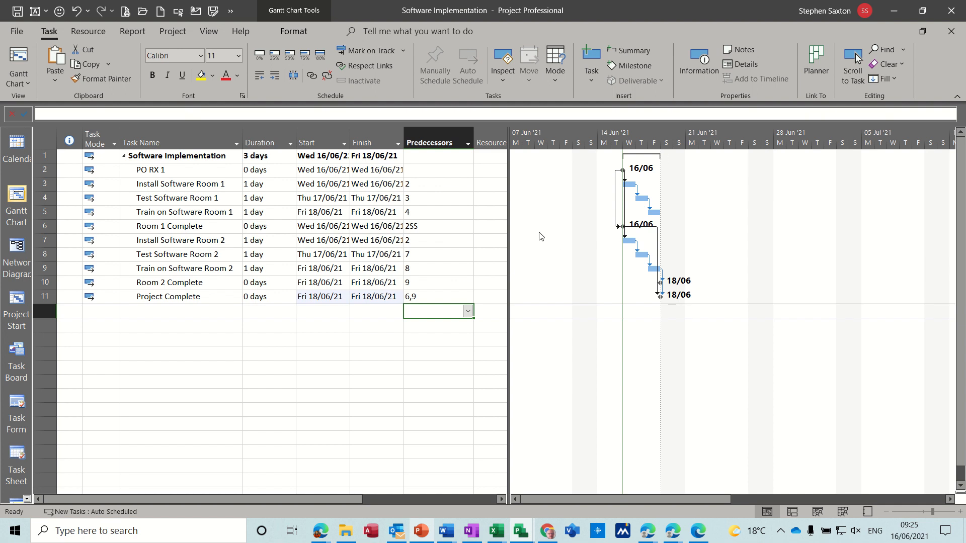
{"action": "mouse_move", "coordinate": [439, 298]}
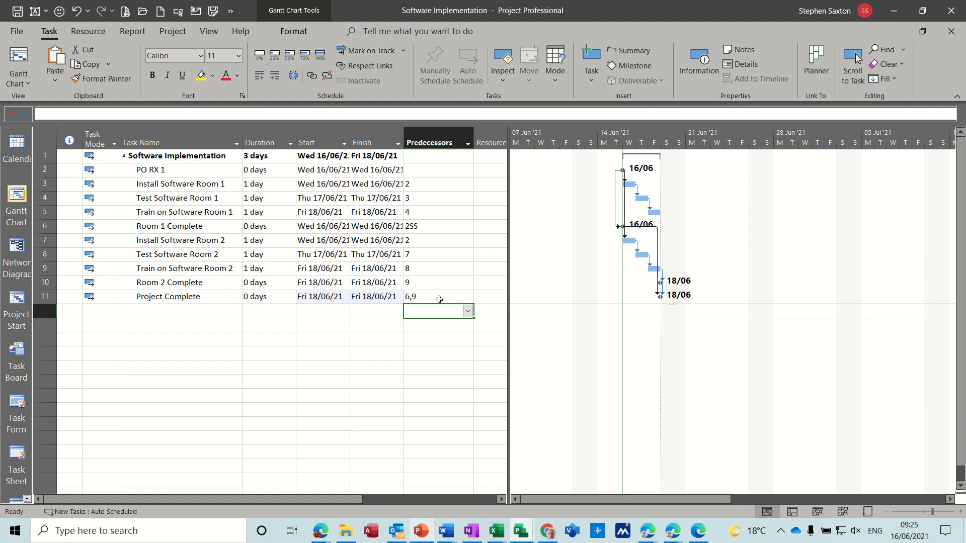
{"action": "left_click", "coordinate": [432, 297]}
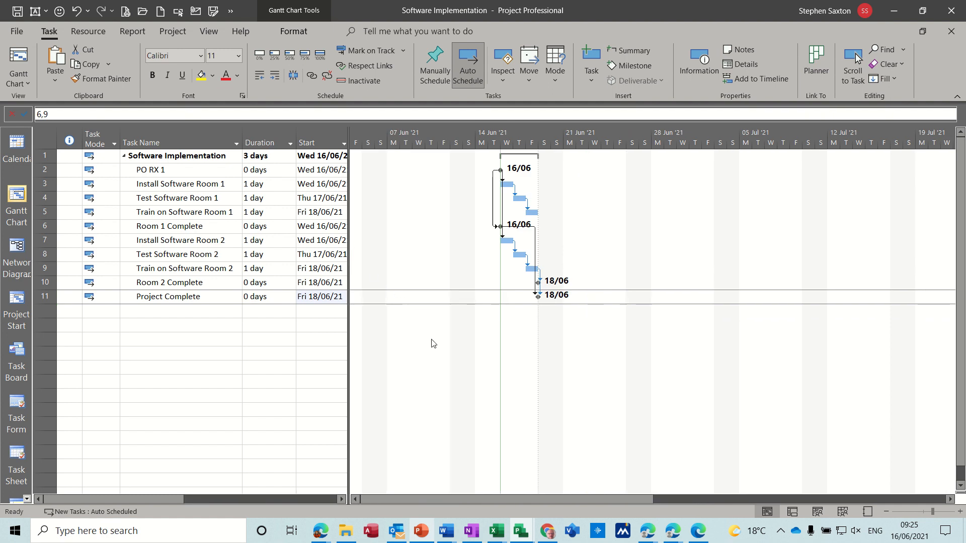
{"action": "mouse_move", "coordinate": [495, 530]}
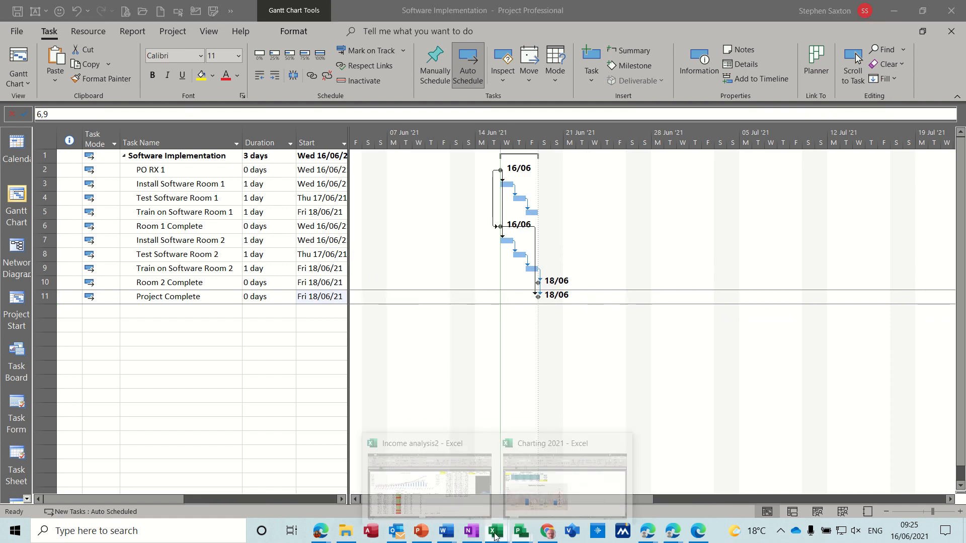
{"action": "mouse_move", "coordinate": [451, 450]}
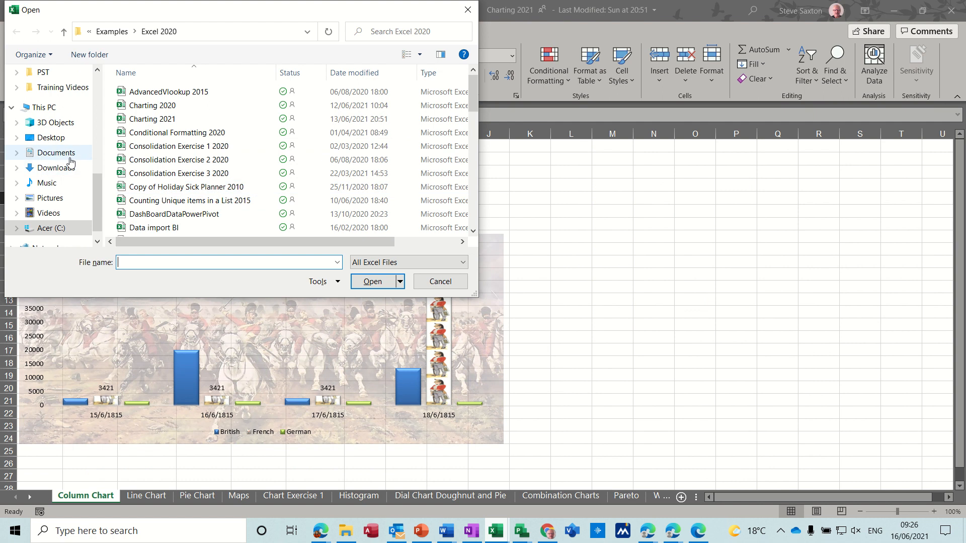
Step: Browse the Documents folder to find the Software Implementation workbook
{"action": "left_click", "coordinate": [51, 152]}
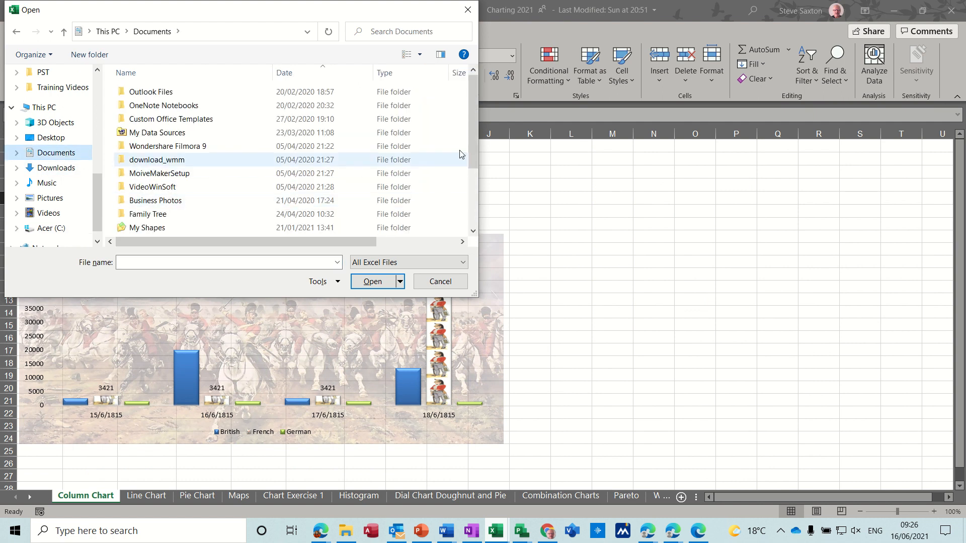
{"action": "scroll", "scroll_direction": "down", "scroll_amount": 3}
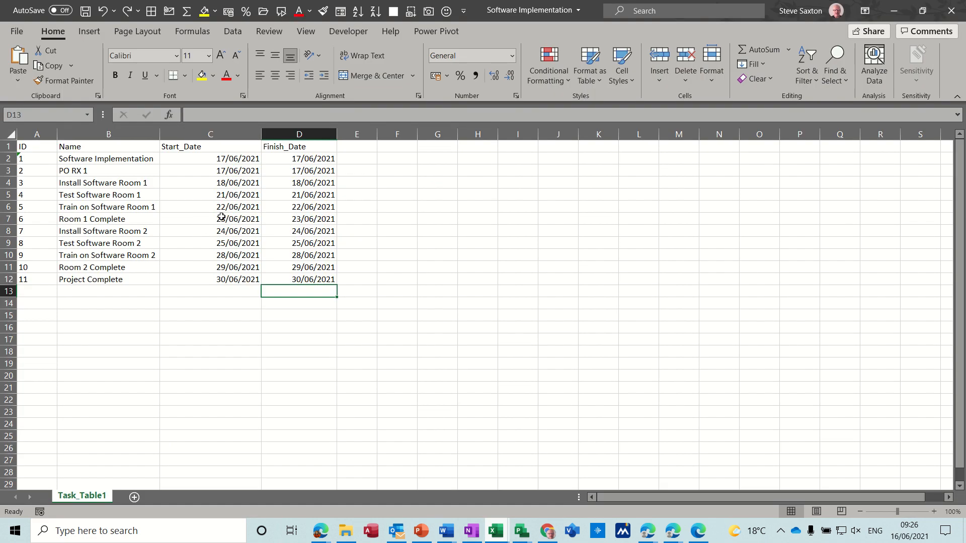
{"action": "left_click", "coordinate": [210, 158]}
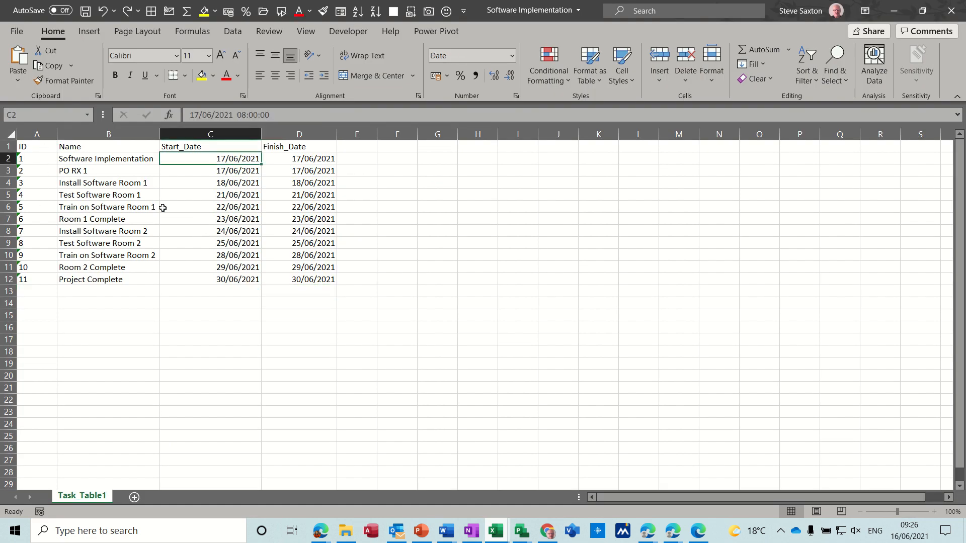
{"action": "mouse_move", "coordinate": [301, 163]}
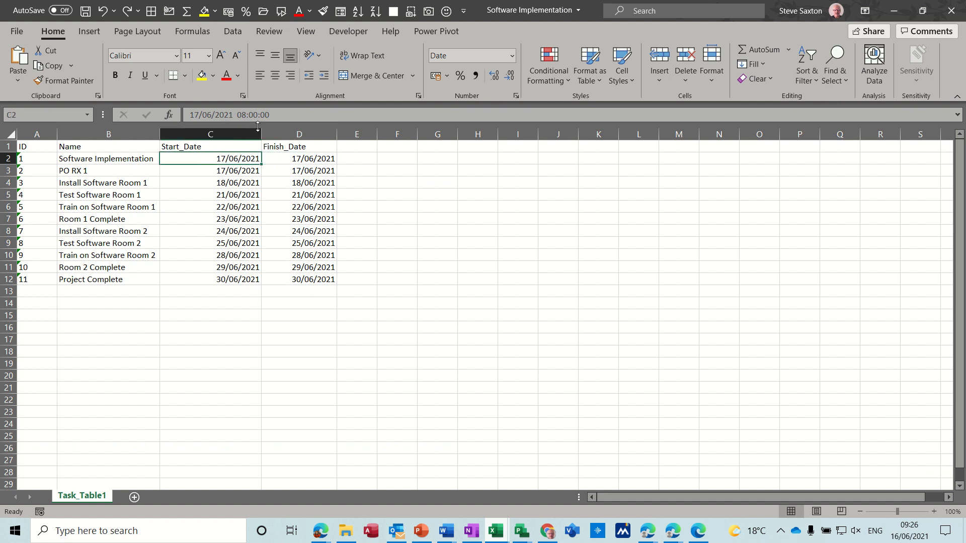
{"action": "mouse_move", "coordinate": [280, 116]}
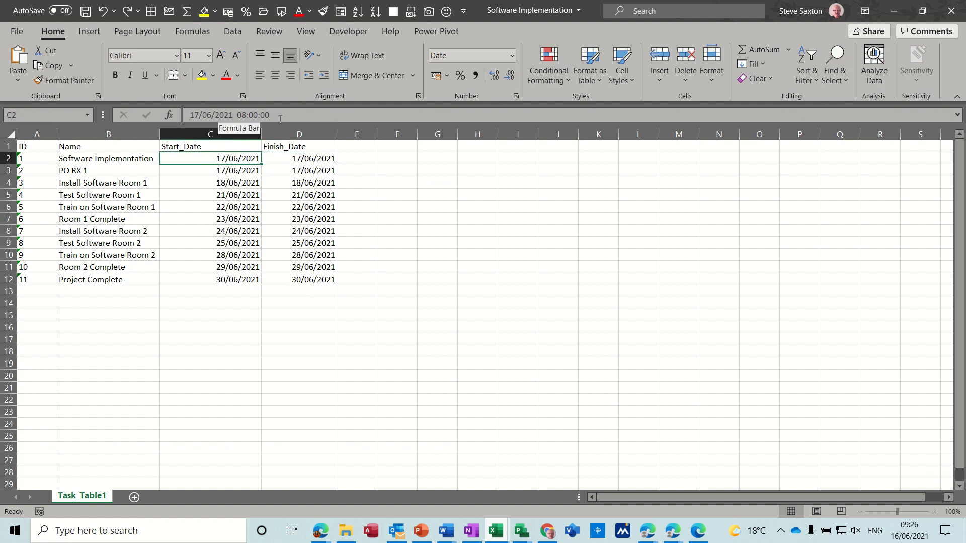
{"action": "left_click", "coordinate": [299, 159]}
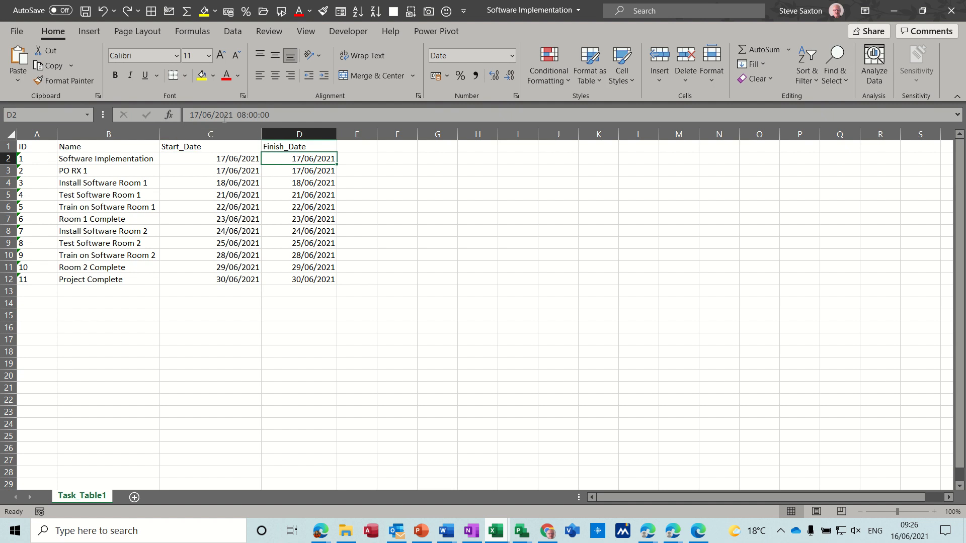
{"action": "left_click", "coordinate": [298, 183]}
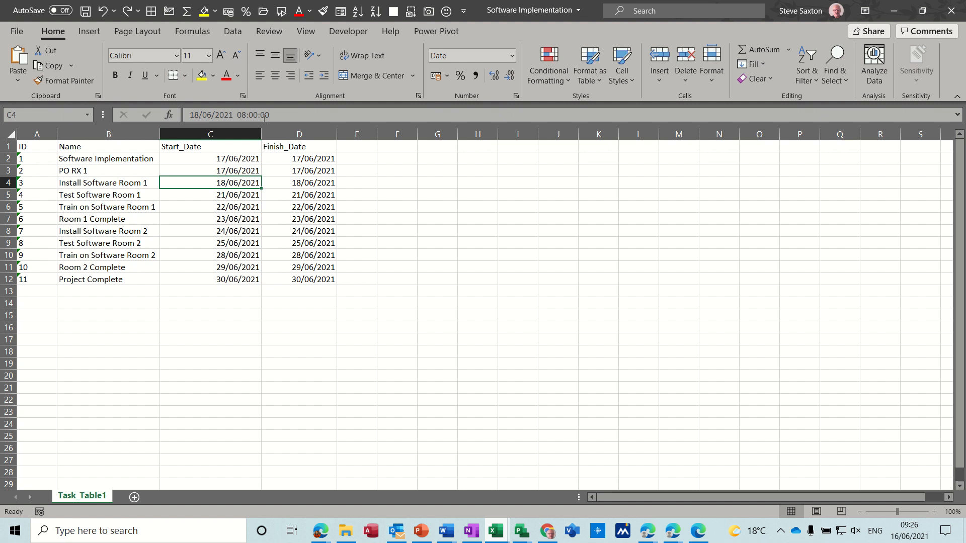
{"action": "mouse_move", "coordinate": [341, 280]}
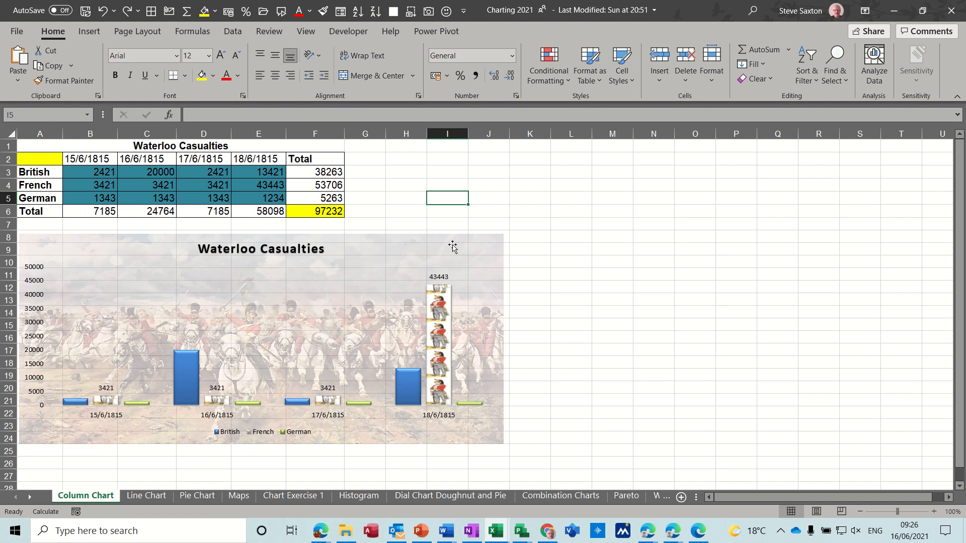
{"action": "mouse_move", "coordinate": [481, 240]}
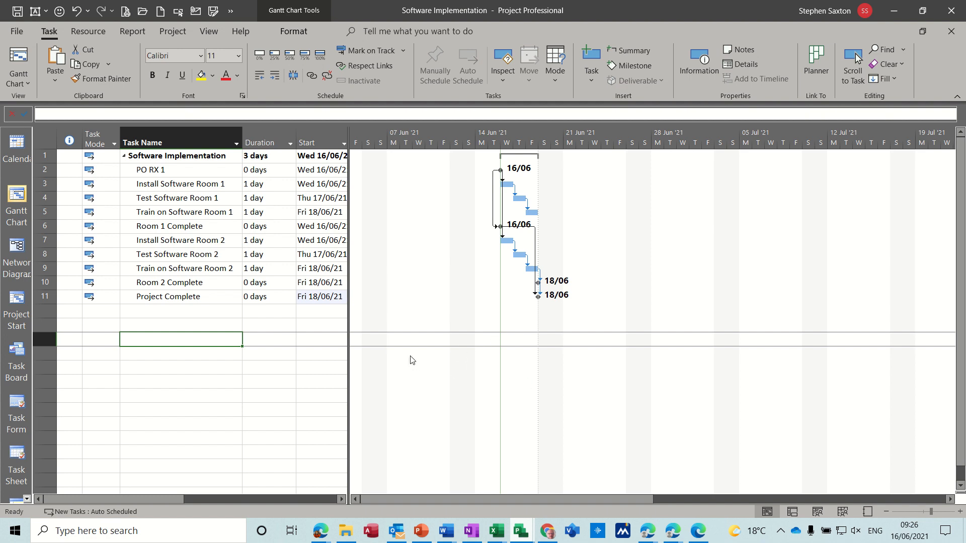
{"action": "mouse_move", "coordinate": [500, 355]}
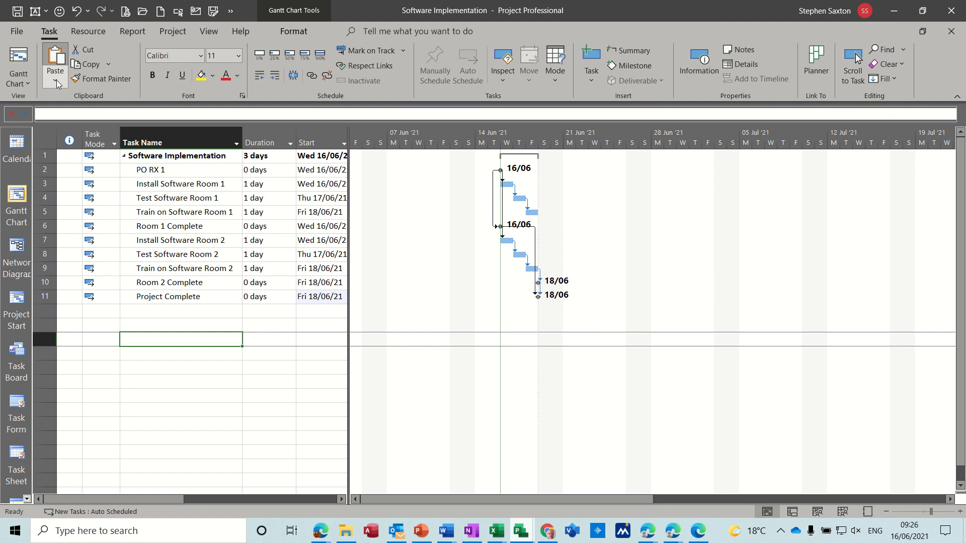
Step: Bring up Paste Special for the copied Waterloo Casualties chart
{"action": "left_click", "coordinate": [55, 84]}
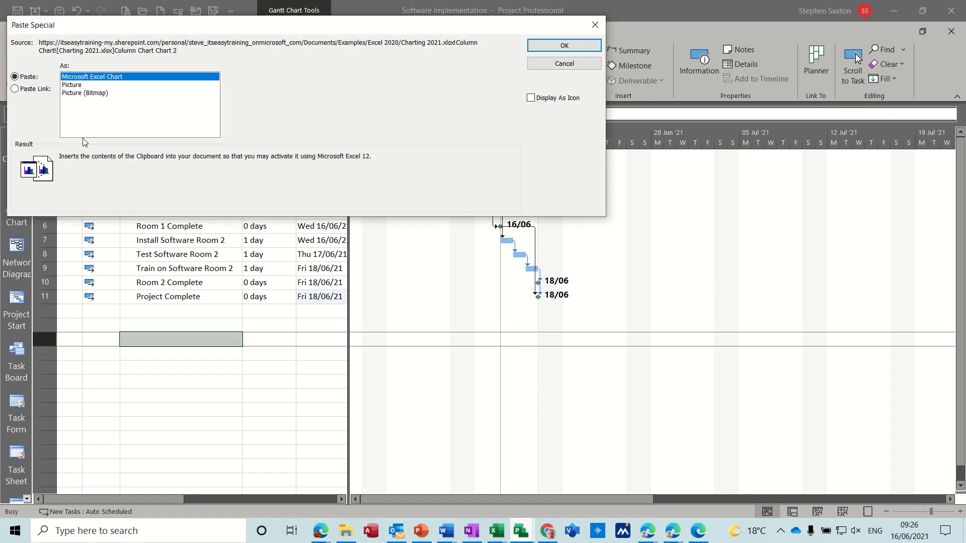
Step: Paste the Waterloo chart as a linked Microsoft Excel Chart
{"action": "left_click", "coordinate": [13, 89]}
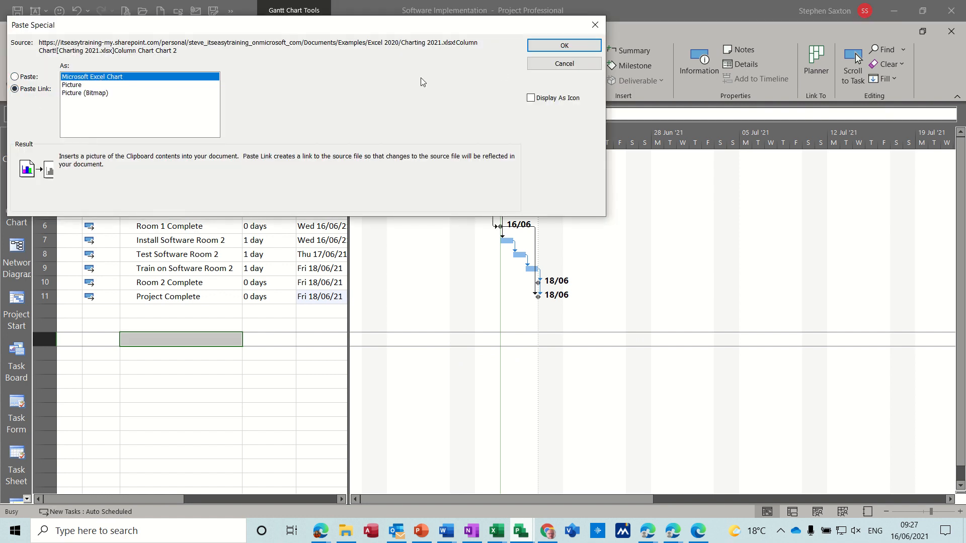
{"action": "left_click", "coordinate": [564, 63]}
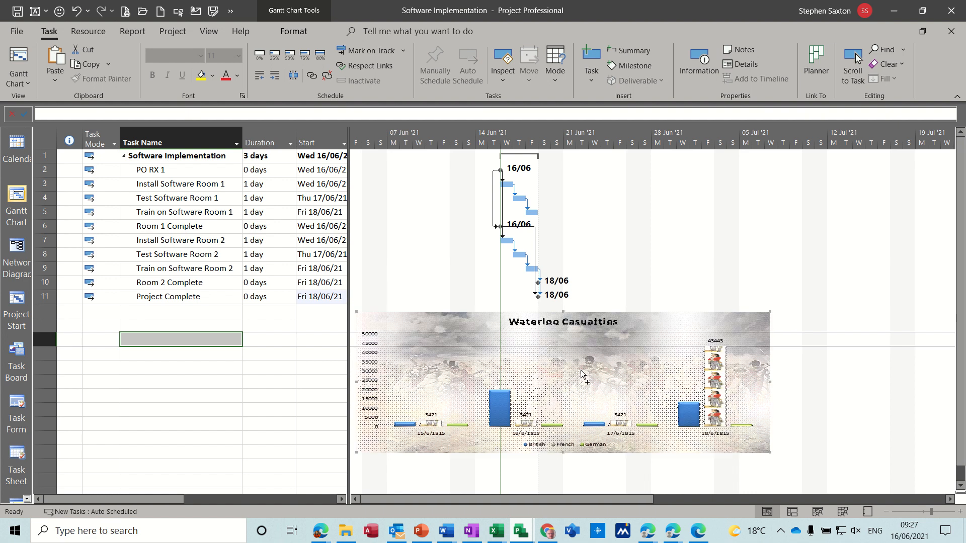
{"action": "mouse_move", "coordinate": [657, 351]}
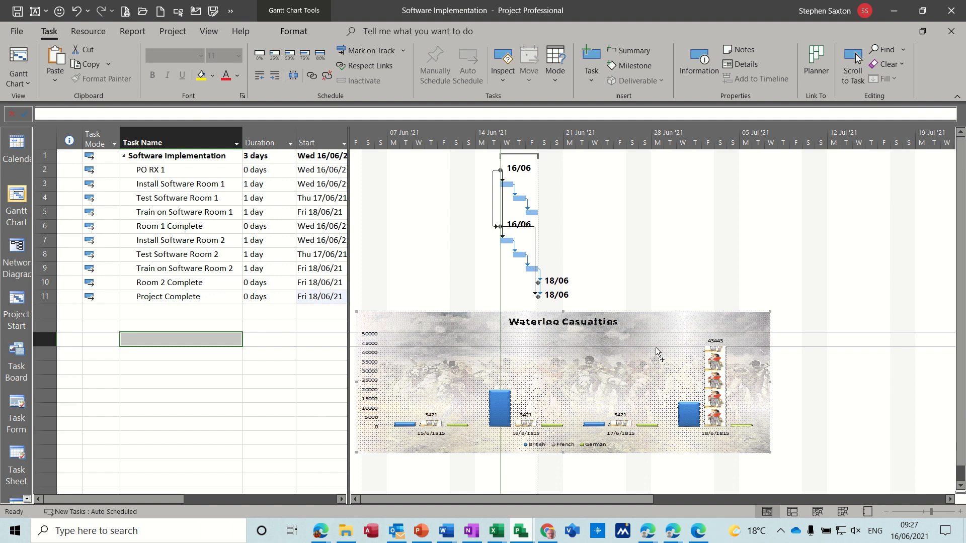
{"action": "mouse_move", "coordinate": [494, 530]}
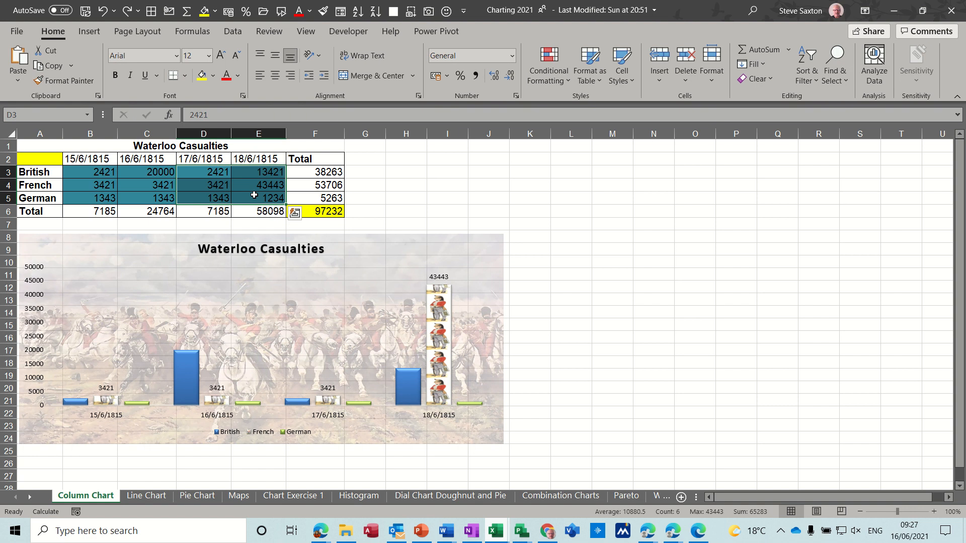
Step: Delete the selected 17/6 and 18/6 casualty figures in D3:E5
{"action": "key", "text": "Delete"}
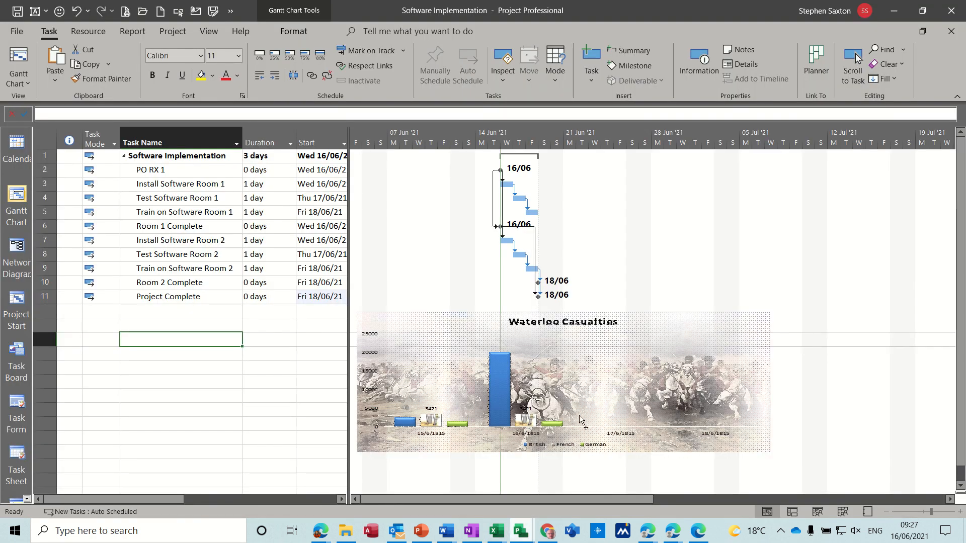
{"action": "mouse_move", "coordinate": [655, 406]}
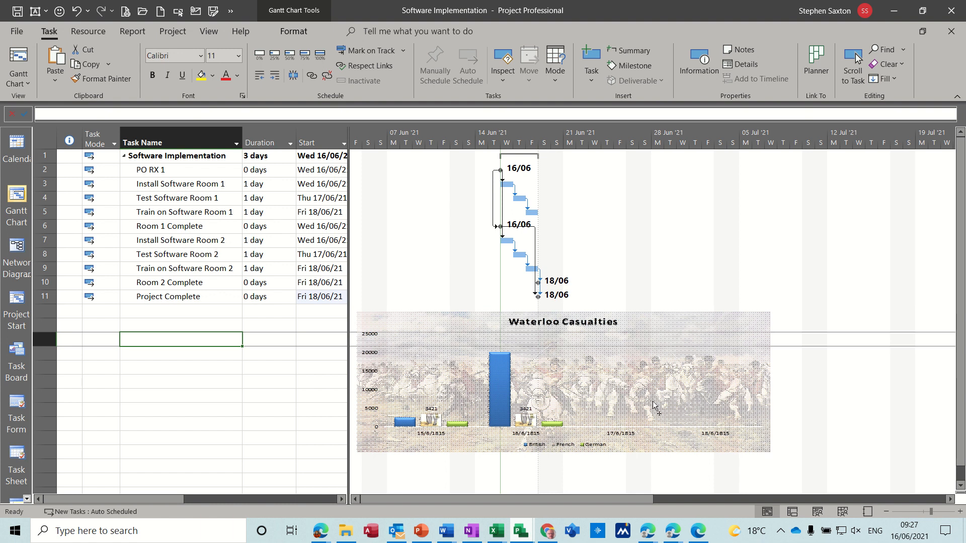
{"action": "mouse_move", "coordinate": [651, 362]}
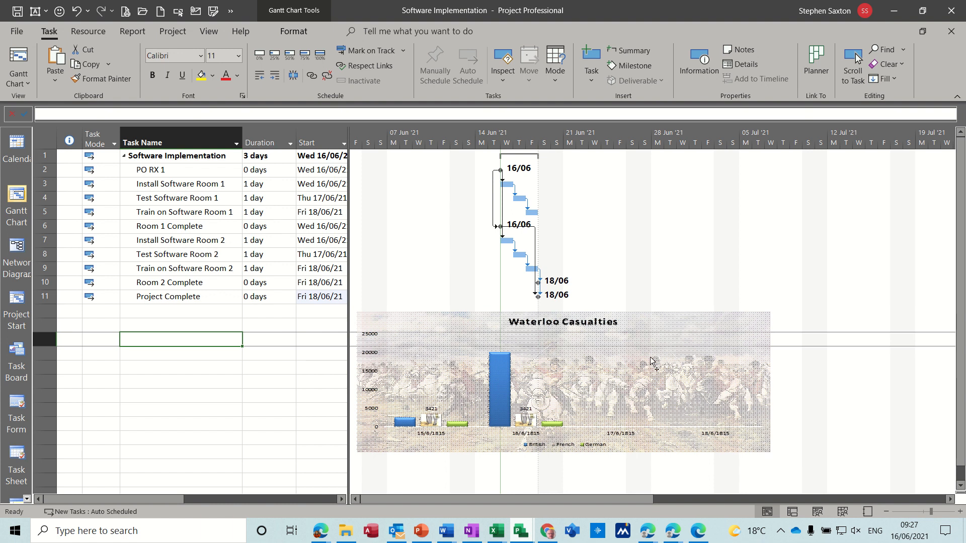
{"action": "mouse_move", "coordinate": [639, 383]}
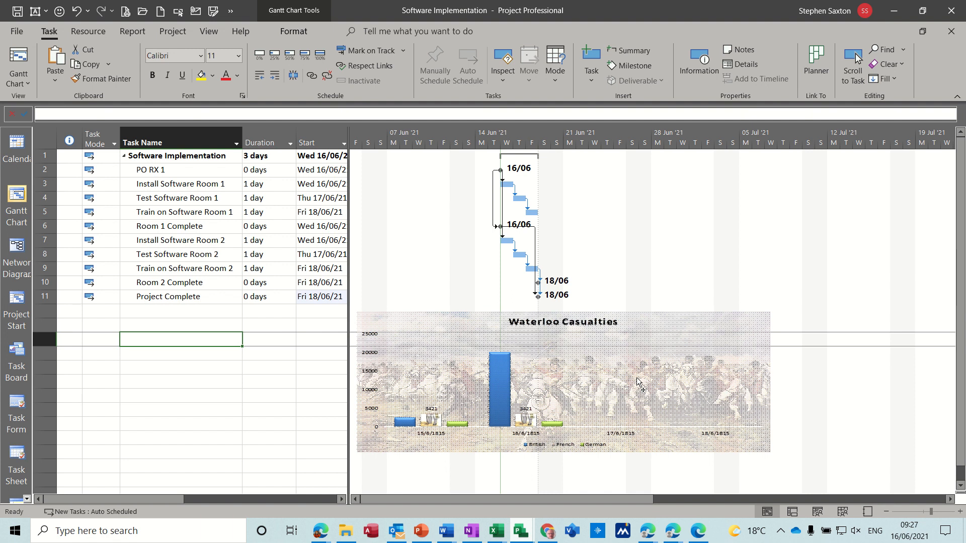
{"action": "mouse_move", "coordinate": [655, 369]}
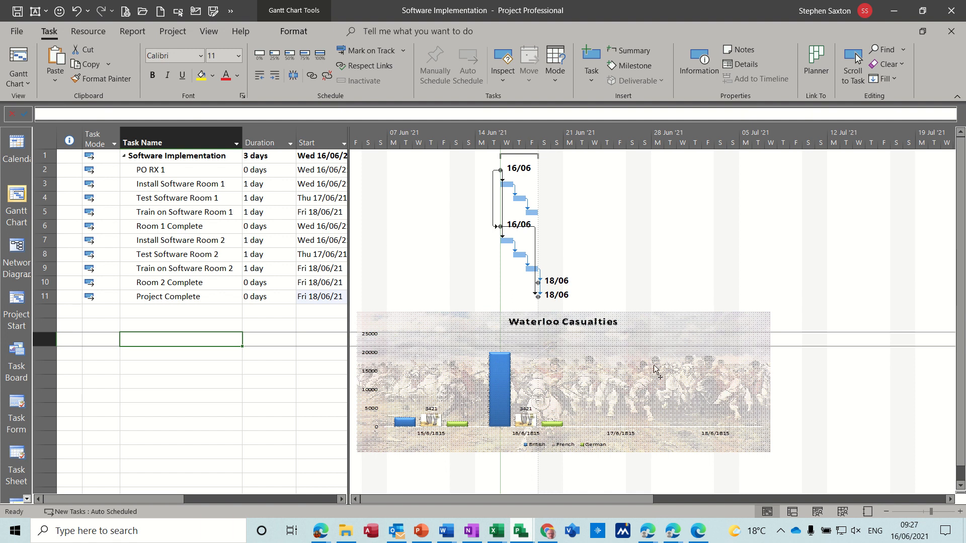
{"action": "mouse_move", "coordinate": [634, 402]}
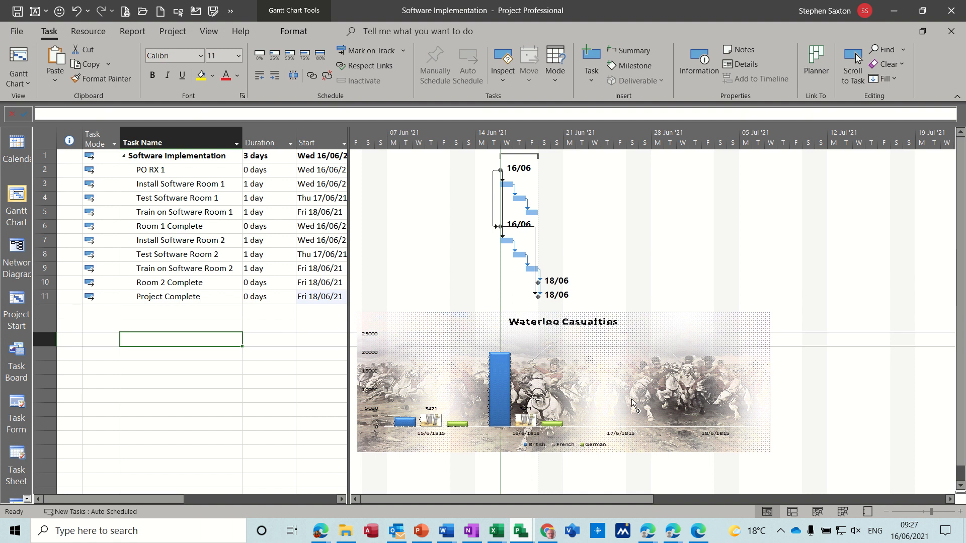
{"action": "mouse_move", "coordinate": [422, 279]}
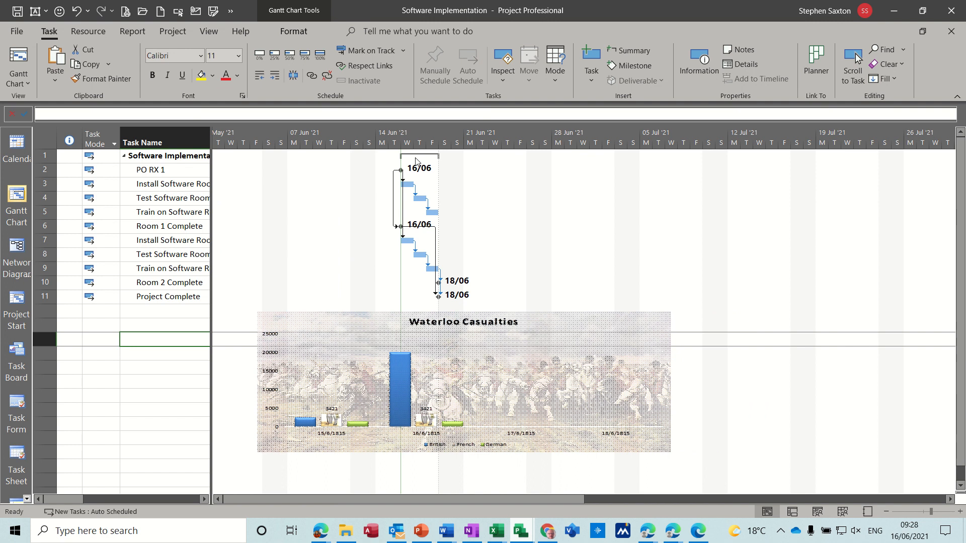
{"action": "mouse_move", "coordinate": [525, 324]}
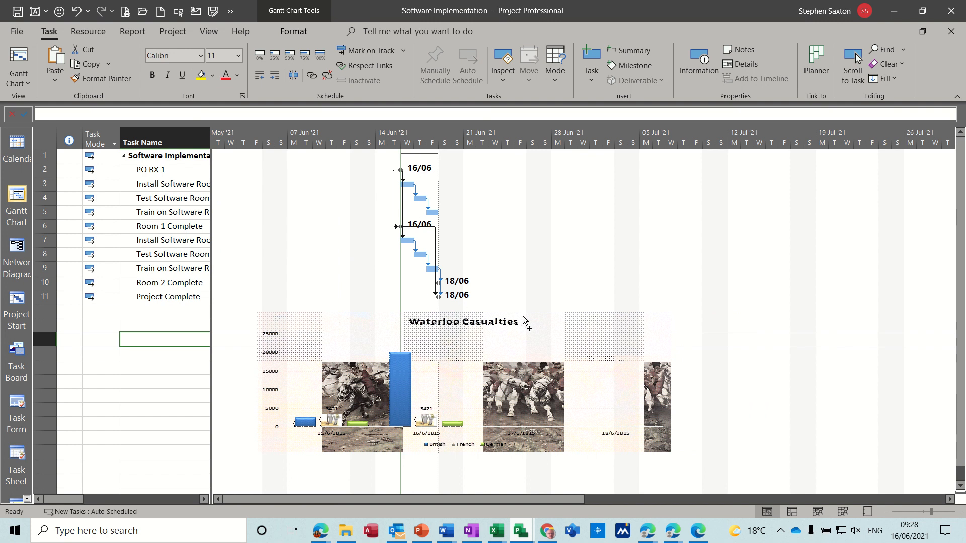
{"action": "mouse_move", "coordinate": [468, 356]}
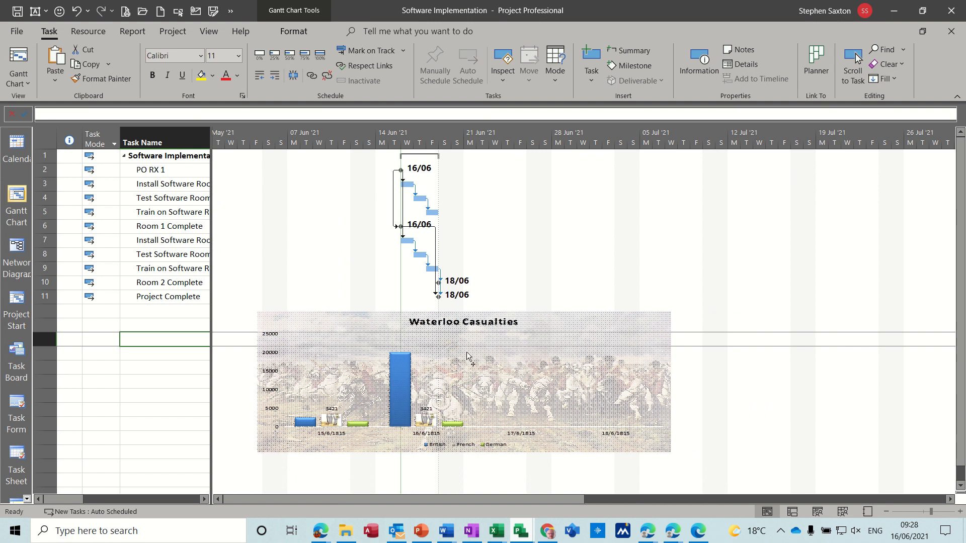
{"action": "mouse_move", "coordinate": [267, 293]}
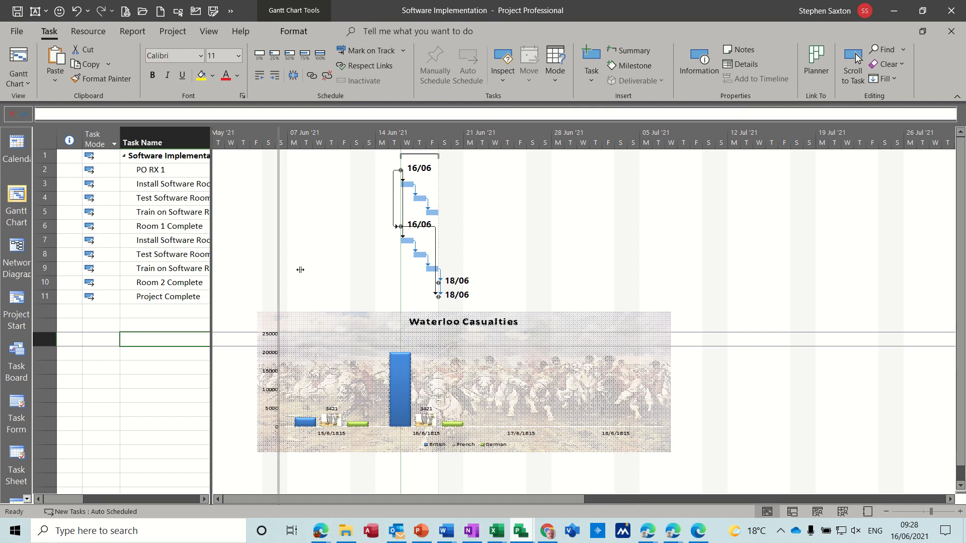
Step: Widen the task table to reveal the Duration, Start and Finish columns
{"action": "left_click_drag", "start_coordinate": [299, 270], "coordinate": [409, 269]}
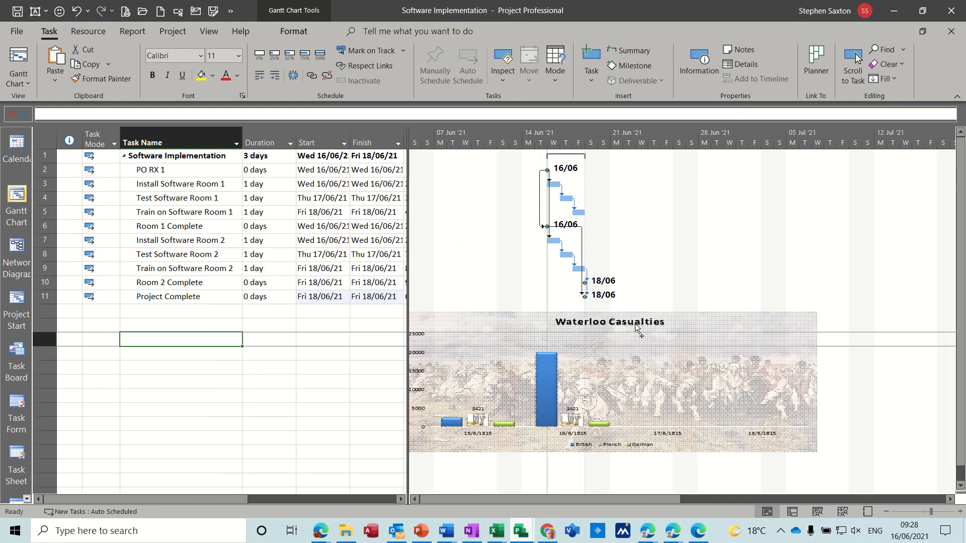
{"action": "mouse_move", "coordinate": [556, 349]}
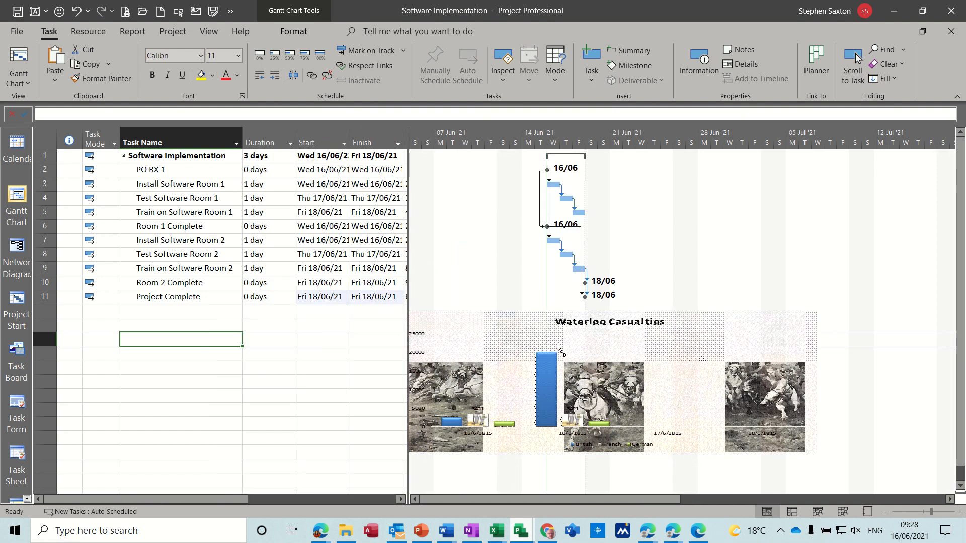
{"action": "mouse_move", "coordinate": [689, 343]}
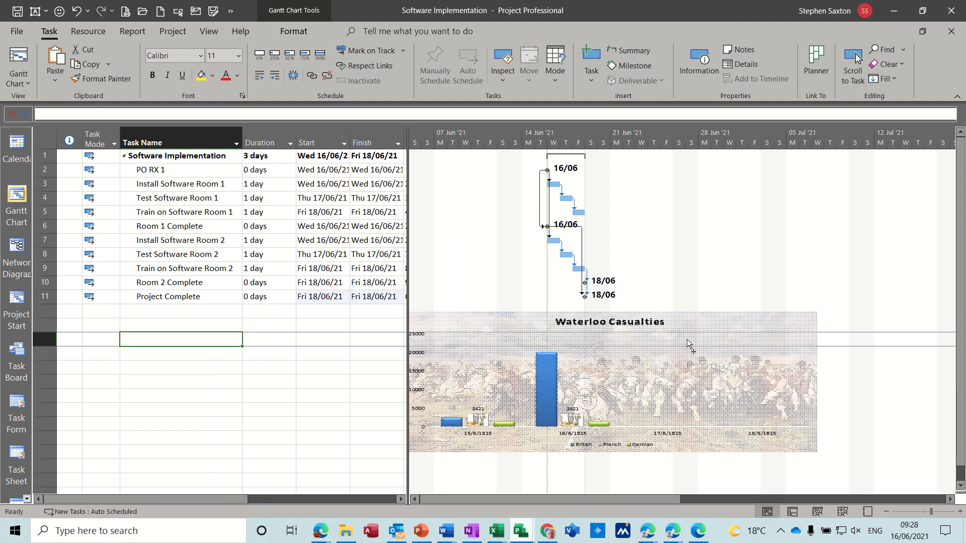
{"action": "mouse_move", "coordinate": [671, 367]}
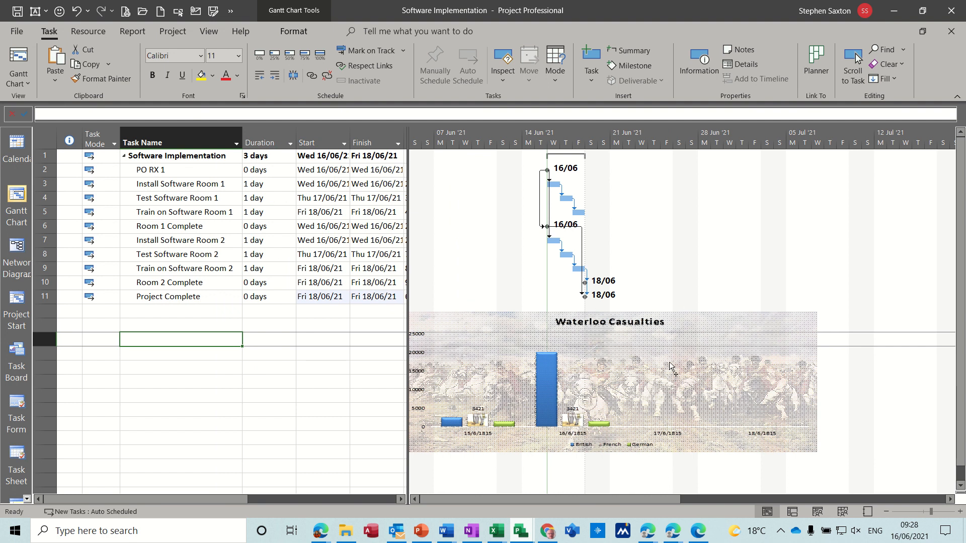
{"action": "mouse_move", "coordinate": [697, 366]}
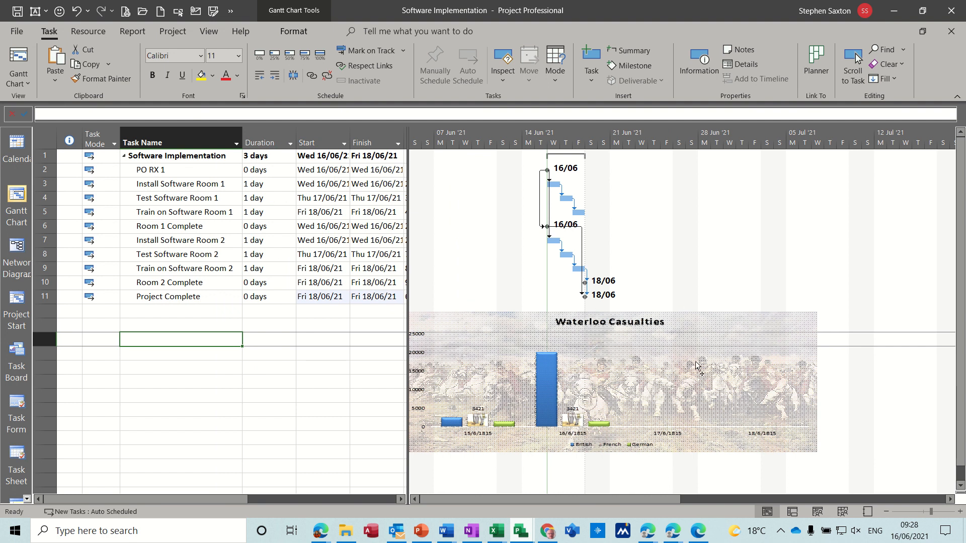
{"action": "mouse_move", "coordinate": [708, 369]}
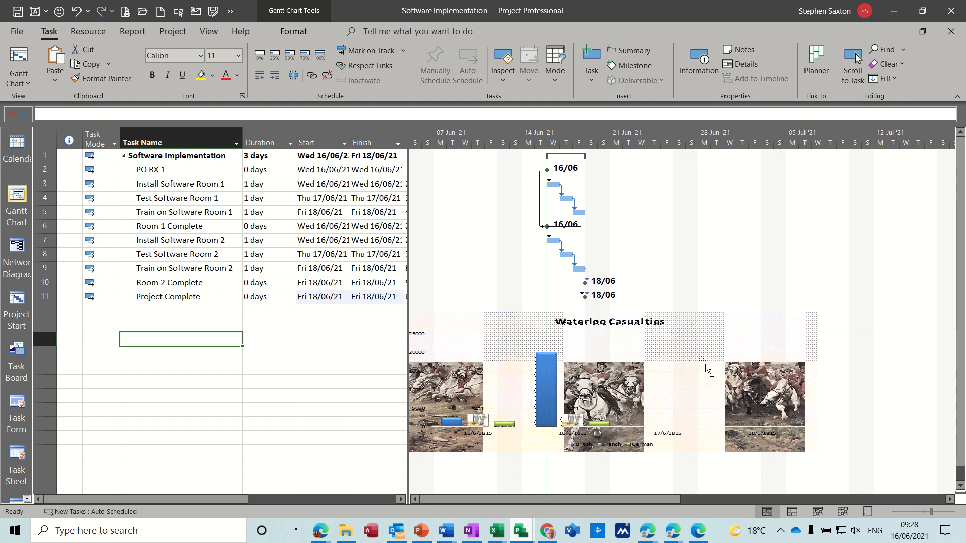
{"action": "mouse_move", "coordinate": [208, 171]}
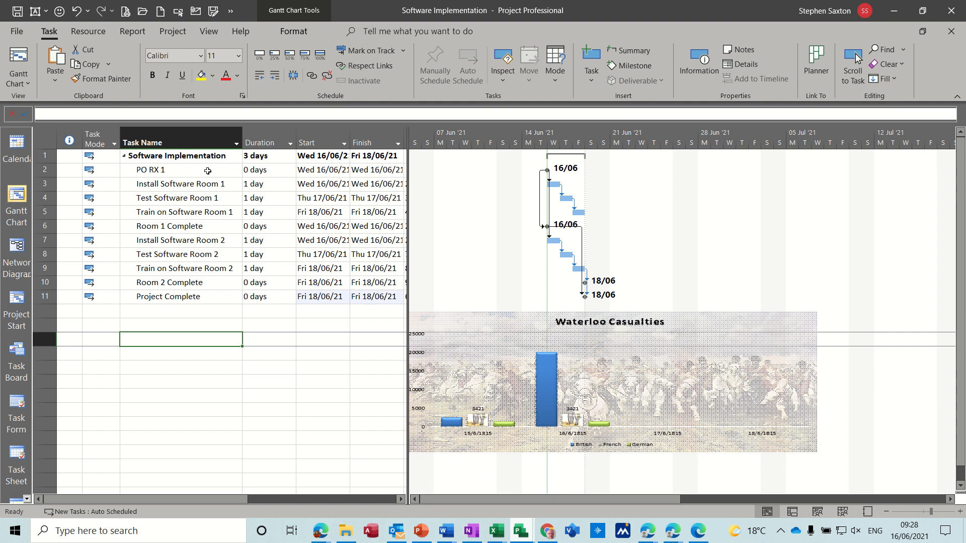
{"action": "left_click", "coordinate": [171, 170]}
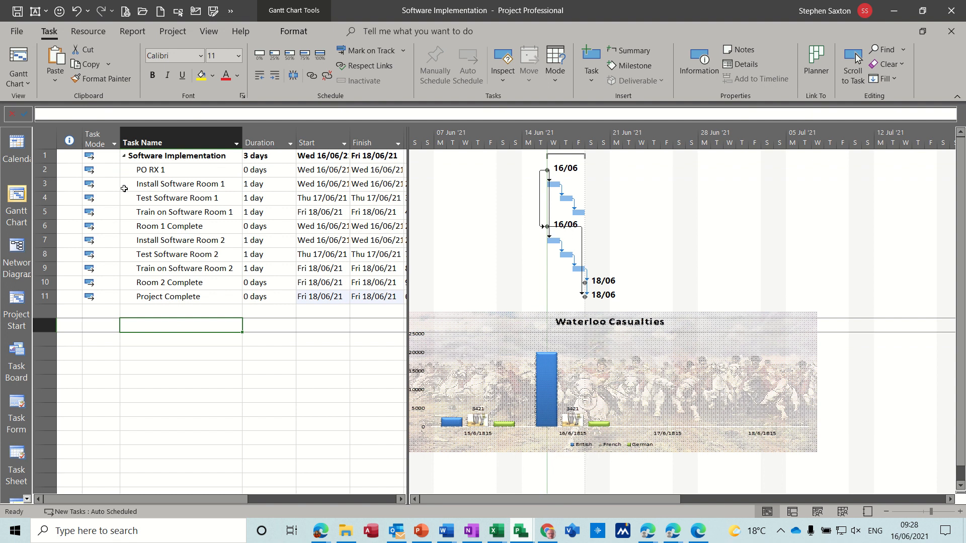
Step: Browse File > Open for the Excel workbook to open as a project
{"action": "left_click", "coordinate": [17, 31]}
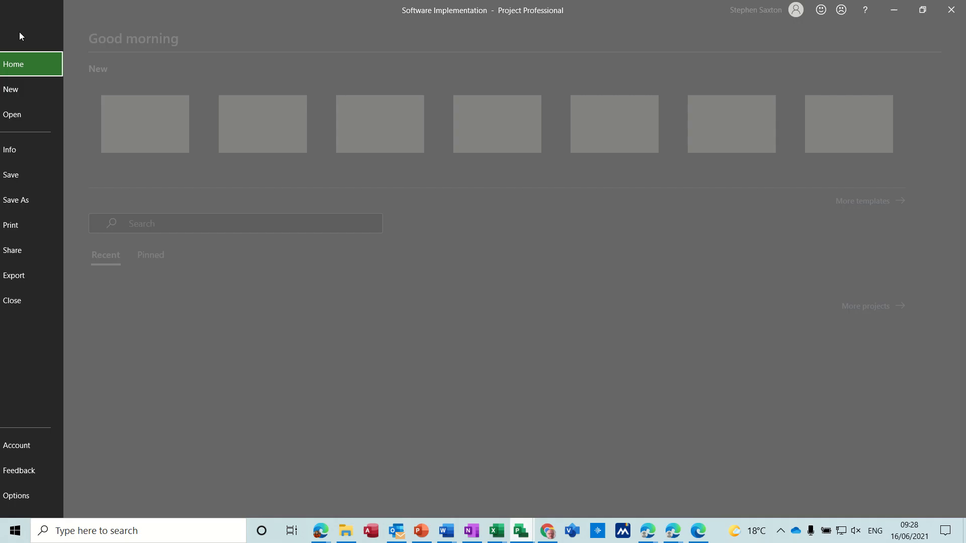
{"action": "left_click", "coordinate": [12, 114]}
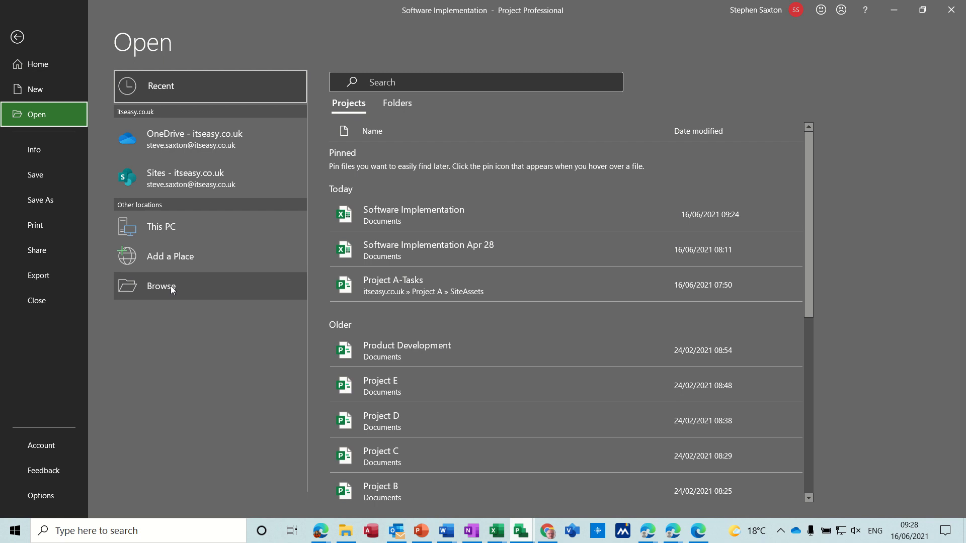
{"action": "left_click", "coordinate": [162, 286]}
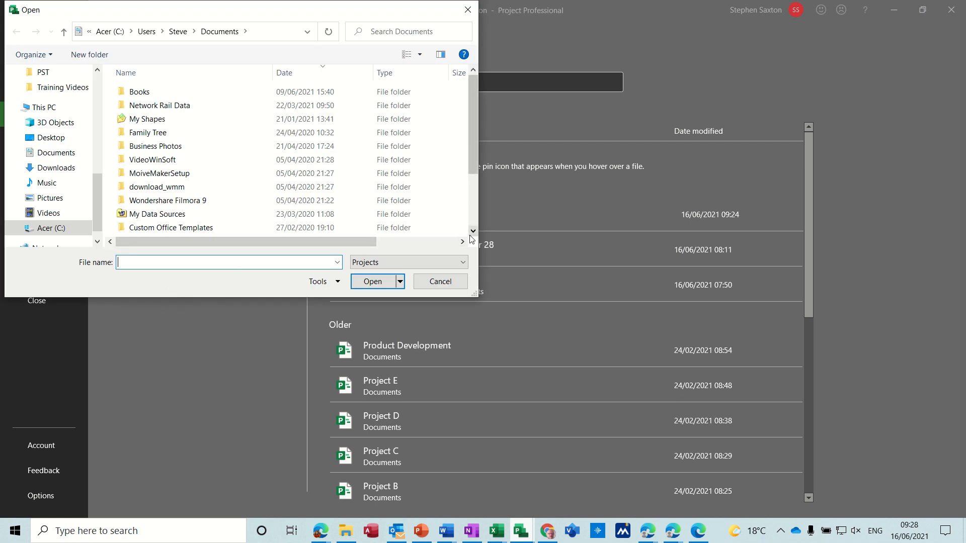
{"action": "scroll", "scroll_direction": "down", "scroll_amount": 3}
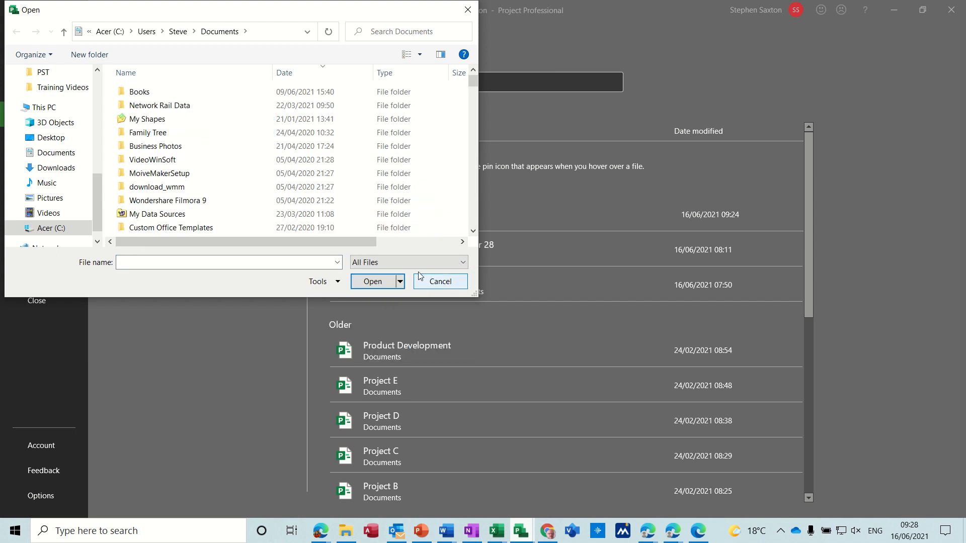
{"action": "scroll", "scroll_direction": "down", "scroll_amount": 3}
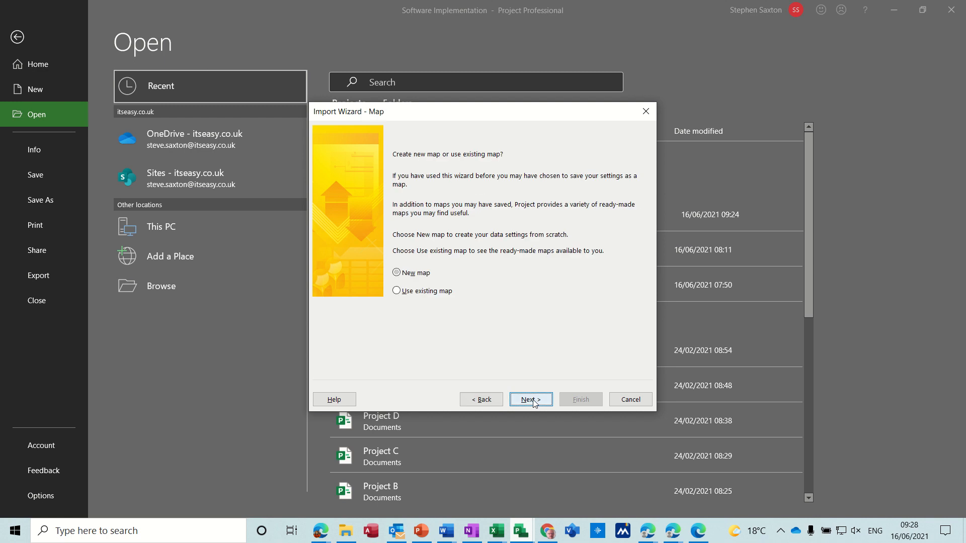
Step: Import the workbook as a new project using the saved 'sax' map
{"action": "left_click", "coordinate": [396, 272]}
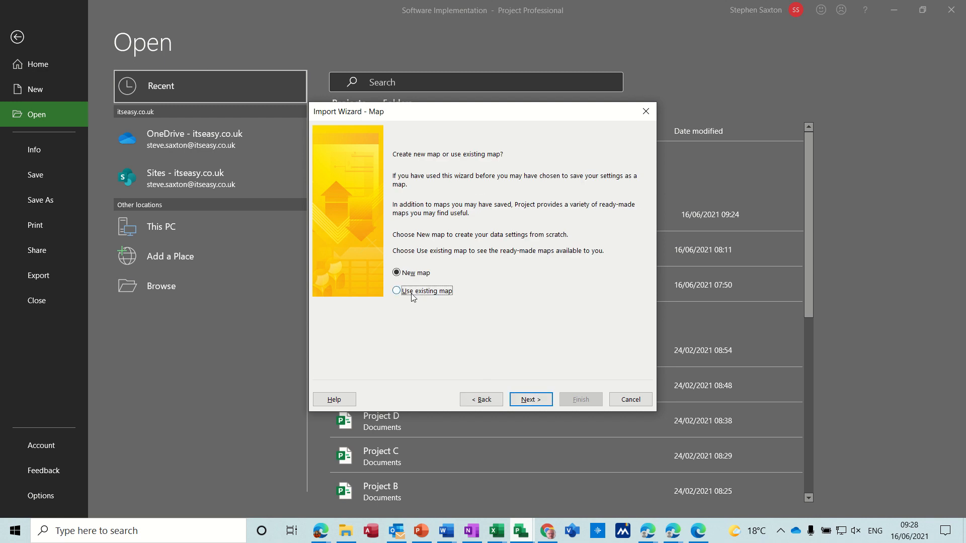
{"action": "left_click", "coordinate": [531, 399]}
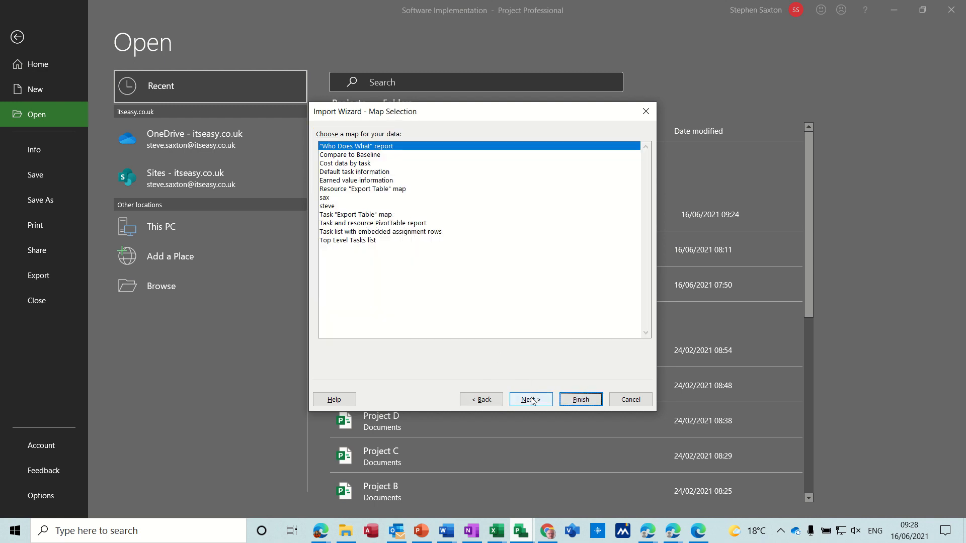
{"action": "left_click", "coordinate": [325, 197]}
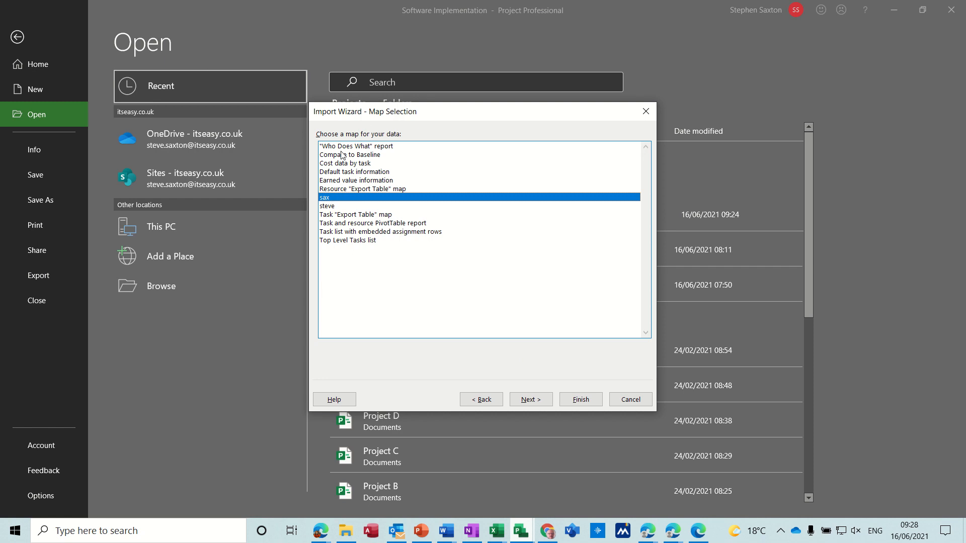
{"action": "mouse_move", "coordinate": [350, 197]}
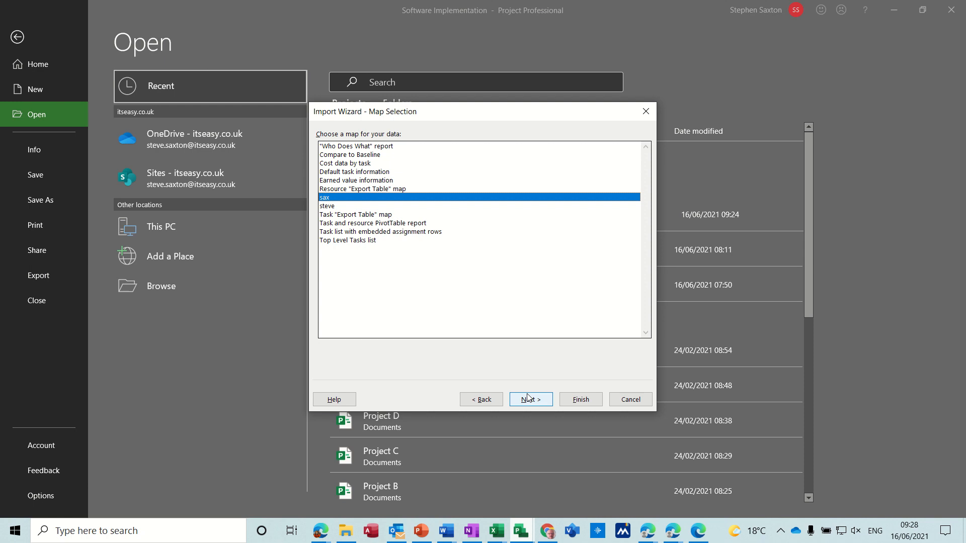
{"action": "left_click", "coordinate": [531, 399]}
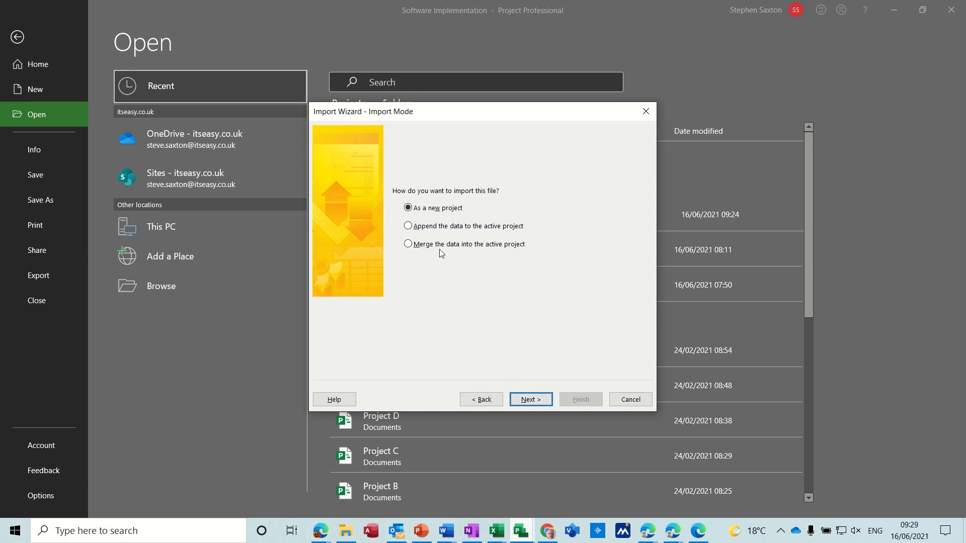
{"action": "left_click", "coordinate": [531, 400]}
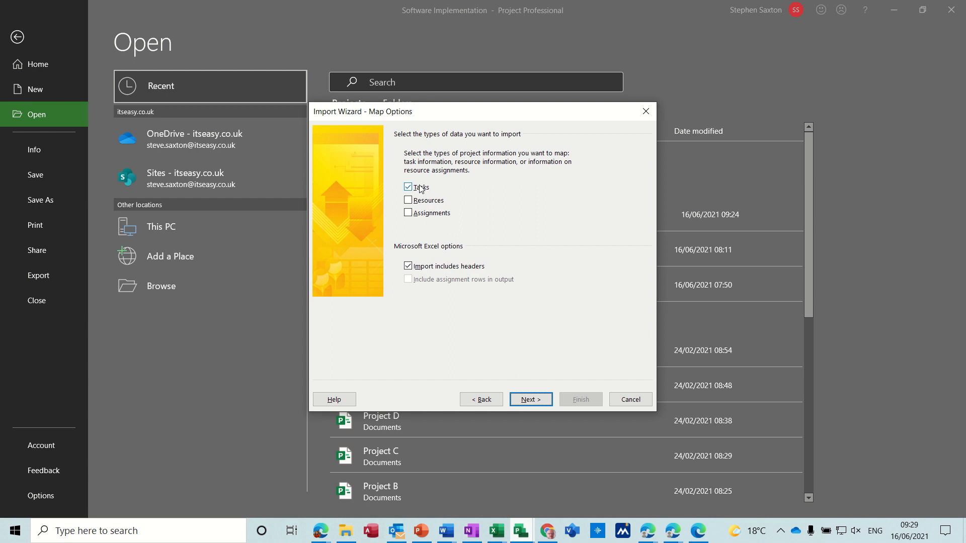
{"action": "left_click", "coordinate": [531, 399]}
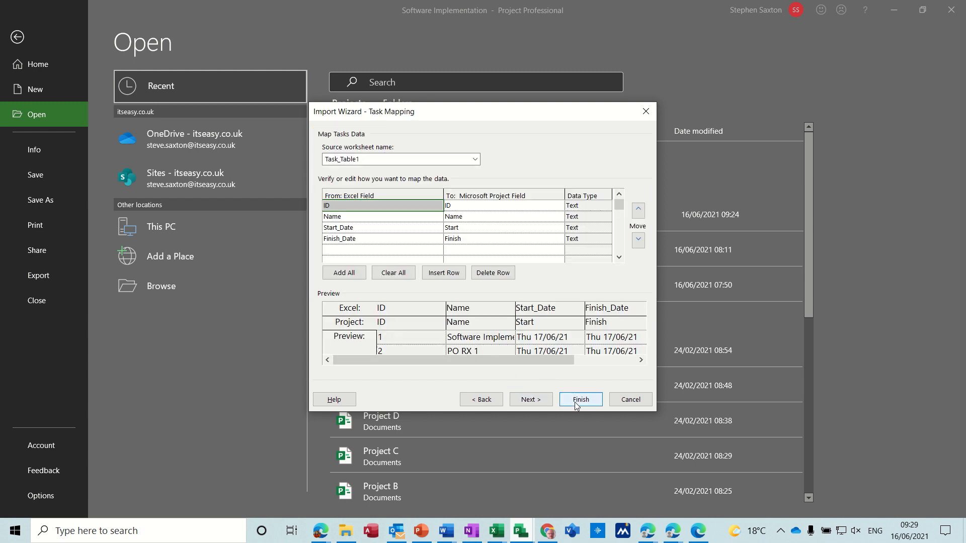
{"action": "left_click", "coordinate": [580, 400]}
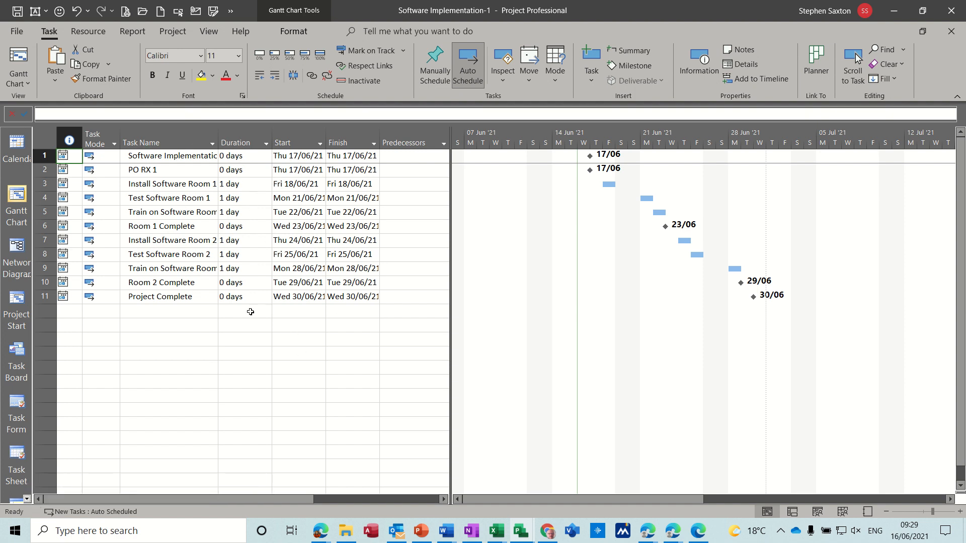
{"action": "mouse_move", "coordinate": [298, 330]}
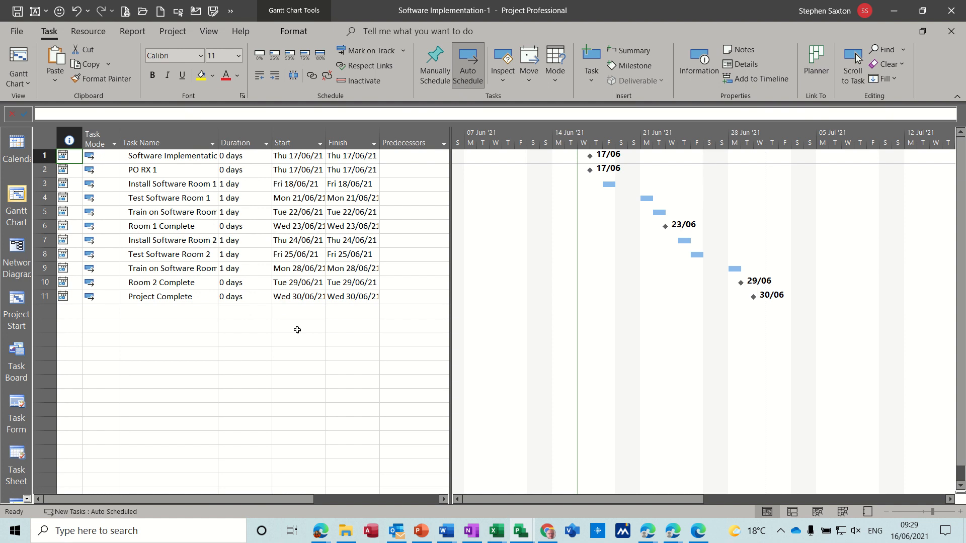